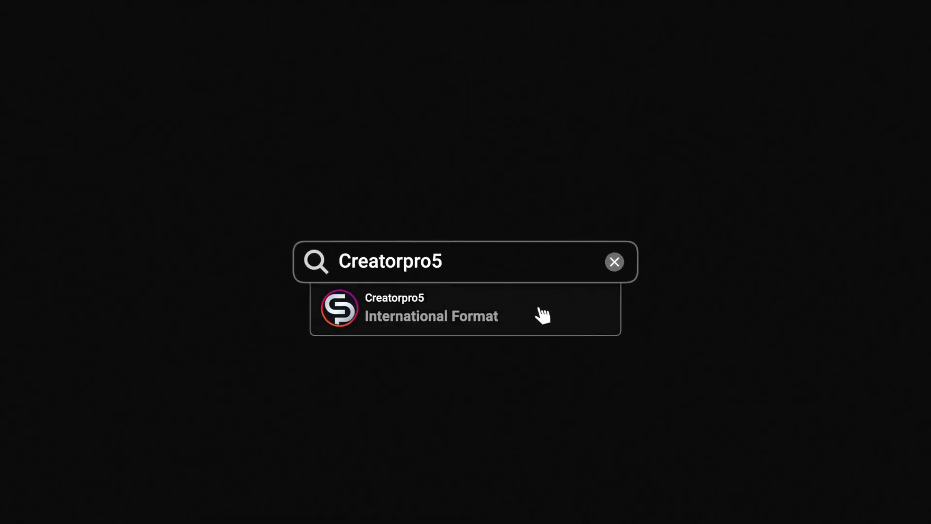
Scroll to Dehancer's Film Grain section and uncheck Enabled to disable the grain
{"action": "left_click", "coordinate": [432, 309]}
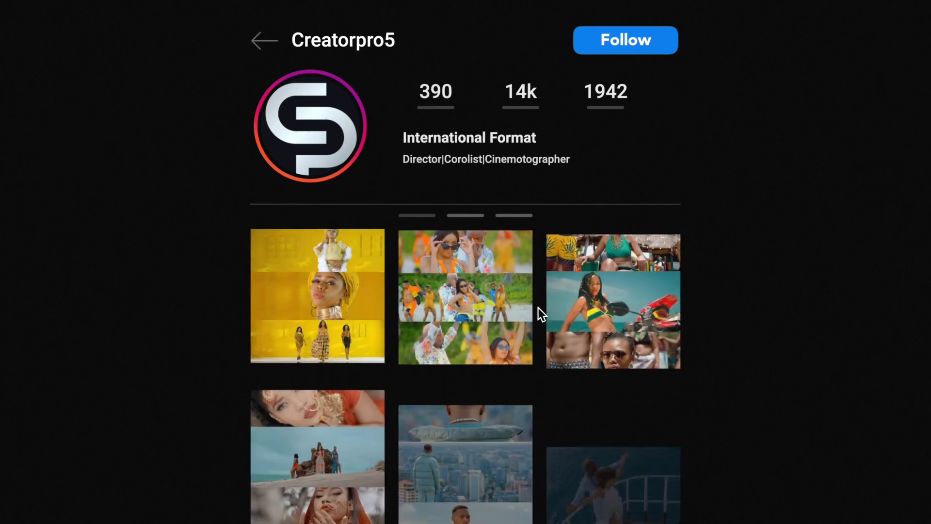
{"action": "left_click", "coordinate": [463, 302]}
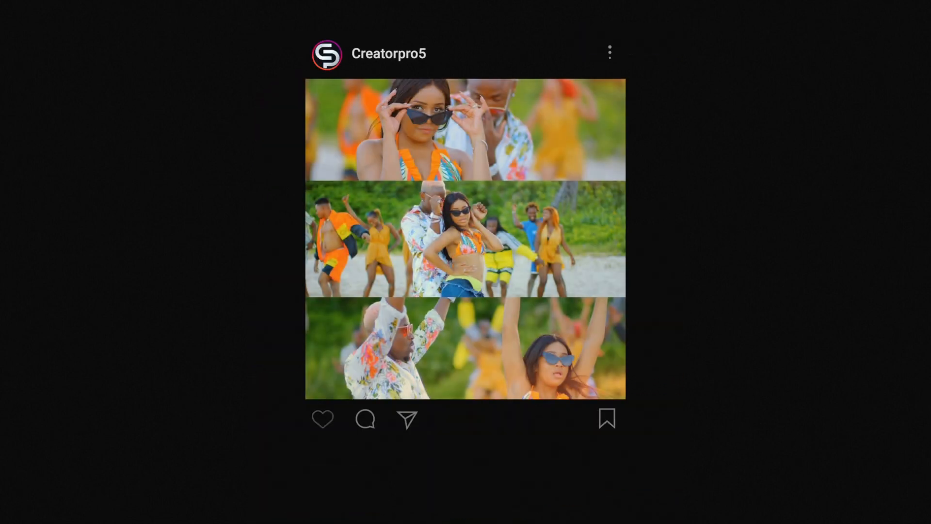
{"action": "left_click", "coordinate": [323, 420]}
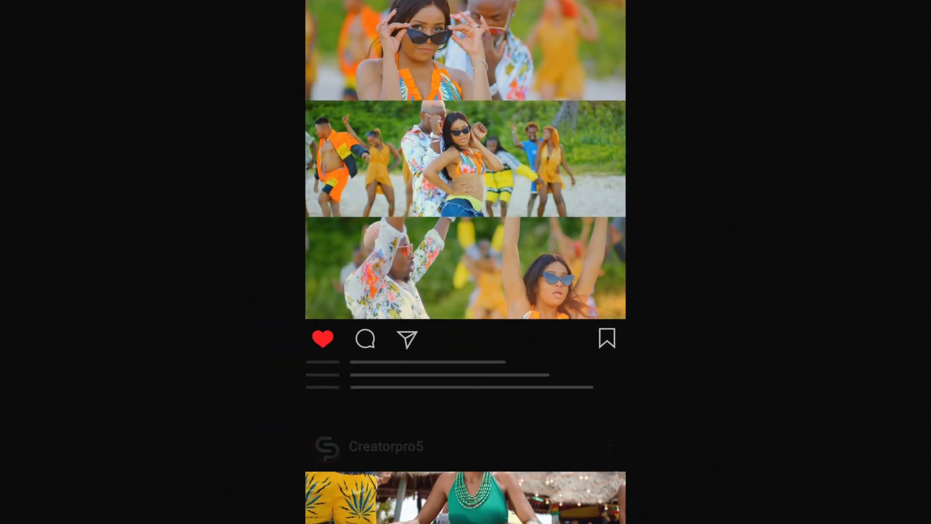
{"action": "double_click", "coordinate": [465, 237]}
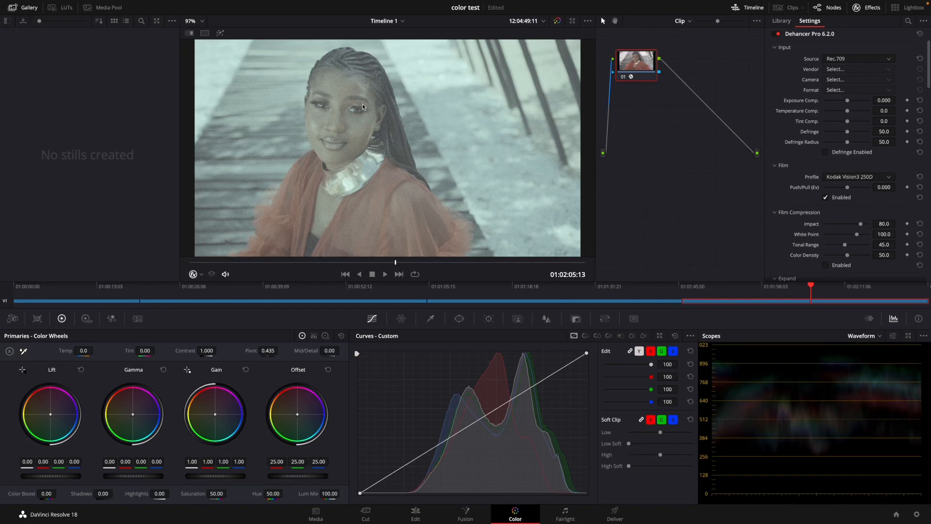
{"action": "mouse_move", "coordinate": [369, 195]}
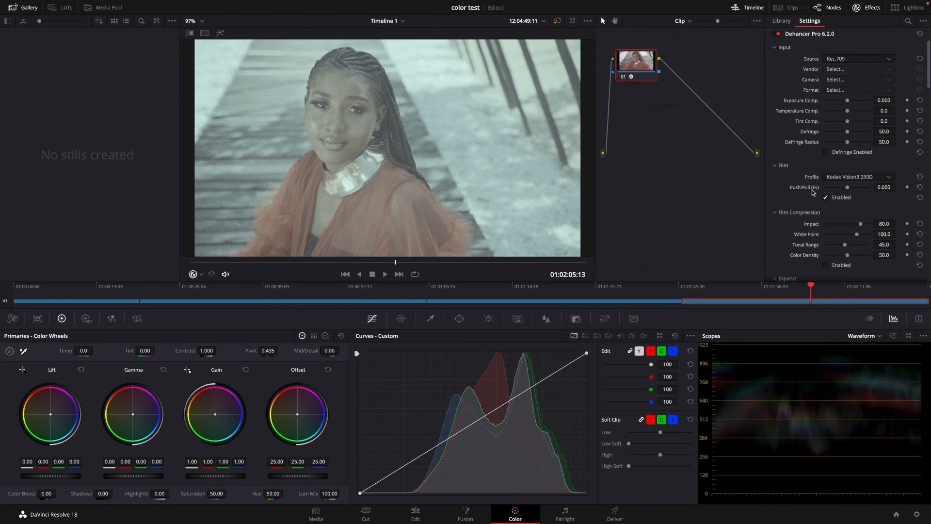
{"action": "mouse_move", "coordinate": [825, 197]}
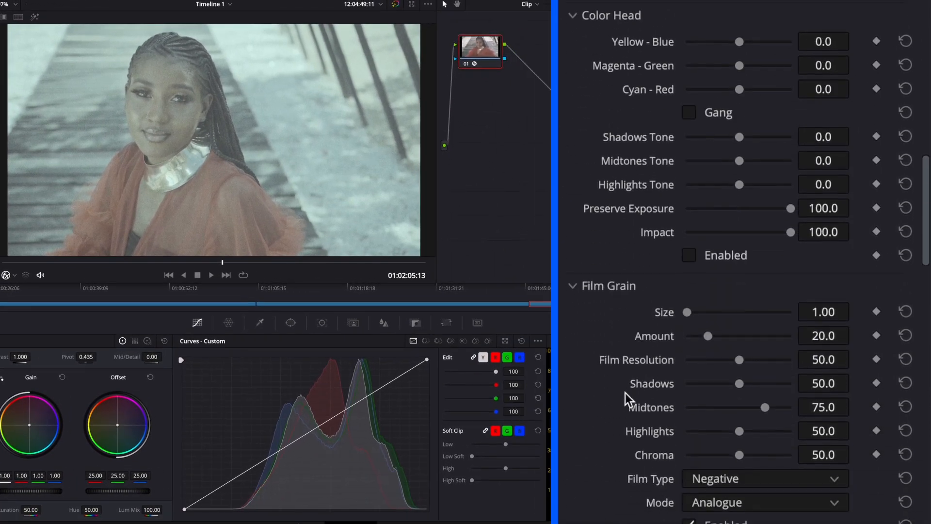
{"action": "scroll", "scroll_direction": "down", "scroll_amount": 3}
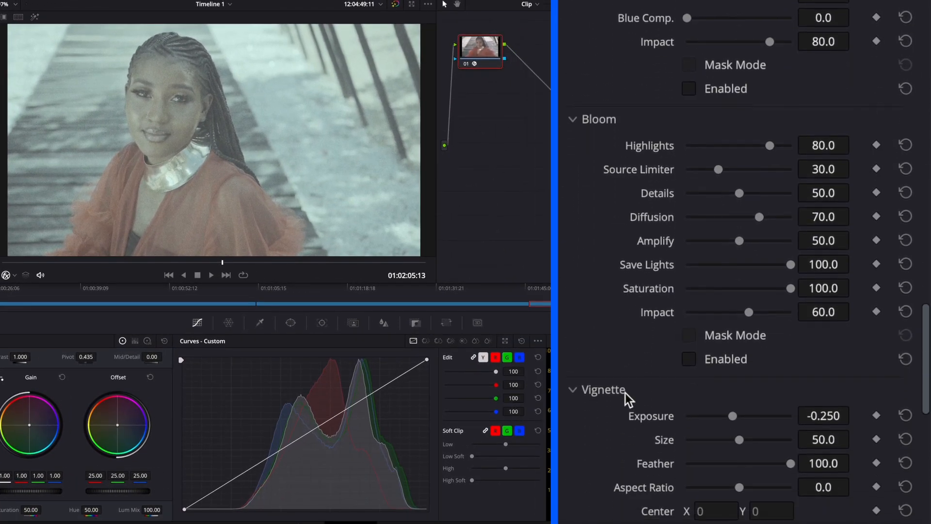
{"action": "scroll", "scroll_direction": "down", "scroll_amount": 3}
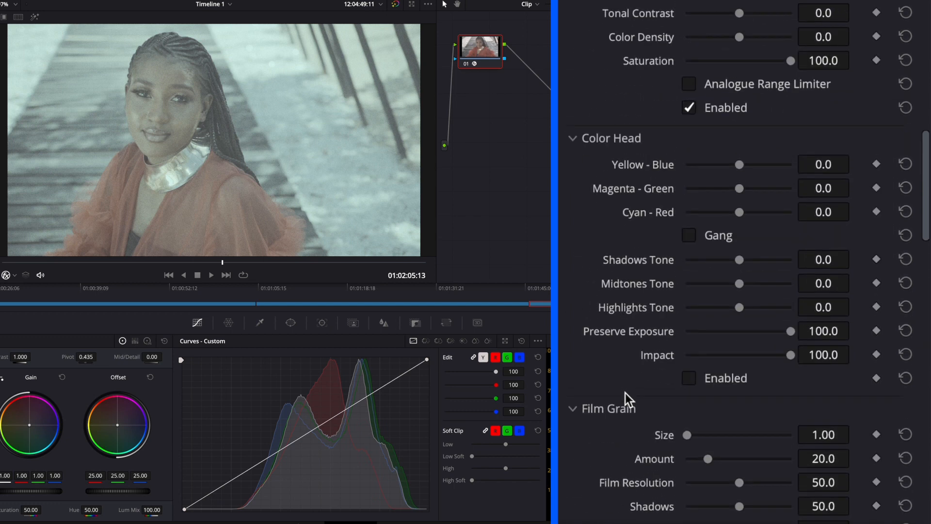
{"action": "scroll", "scroll_direction": "down", "scroll_amount": 3}
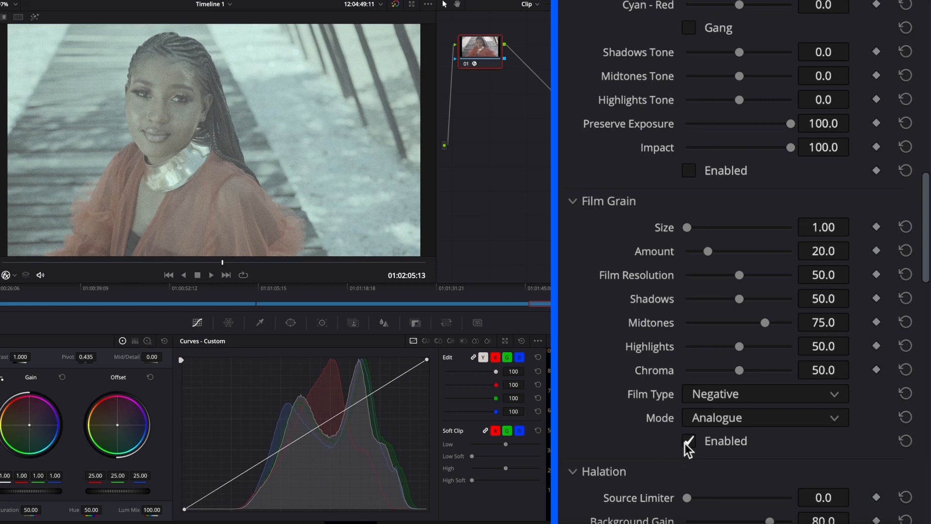
{"action": "left_click", "coordinate": [688, 441]}
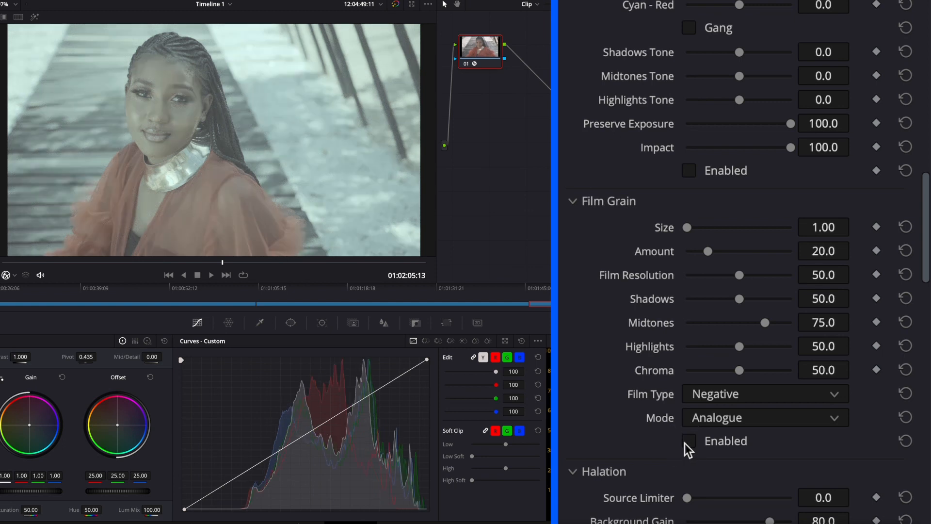
{"action": "scroll", "scroll_direction": "up", "scroll_amount": 3}
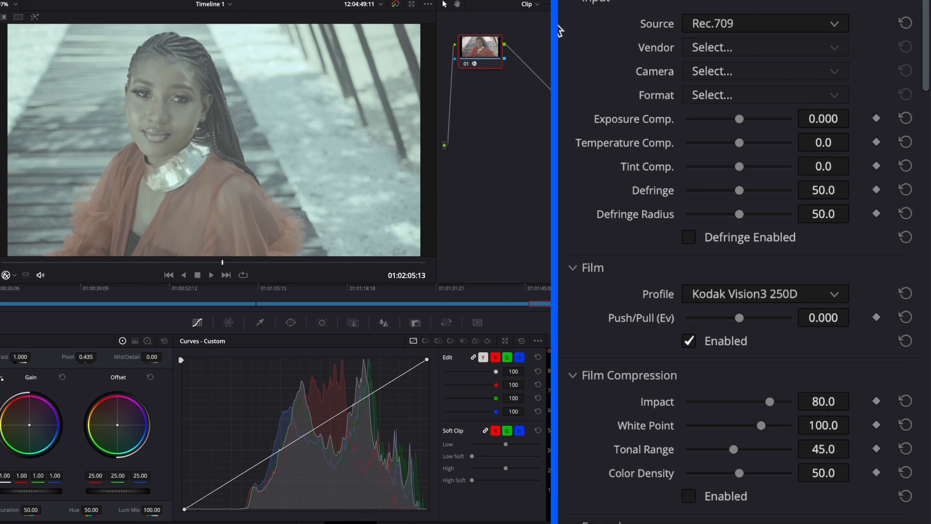
{"action": "mouse_move", "coordinate": [609, 14]}
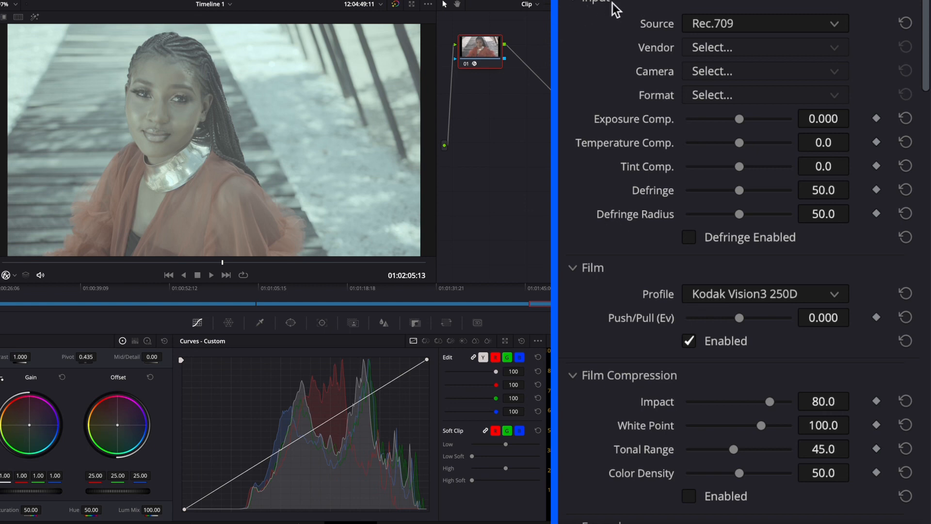
{"action": "mouse_move", "coordinate": [704, 30]}
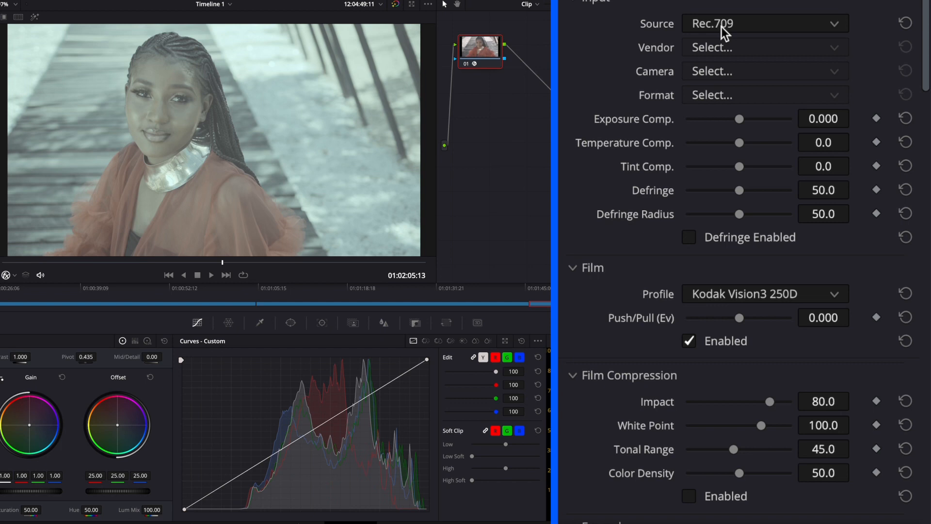
Browse the RED camera options, then set Dehancer's input Source to Rec.709 instead
{"action": "left_click", "coordinate": [764, 24]}
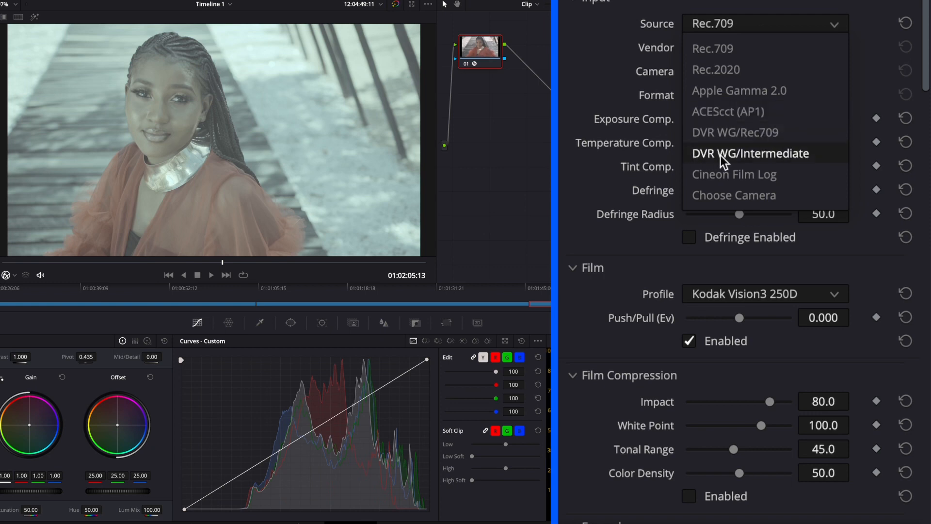
{"action": "mouse_move", "coordinate": [711, 187]}
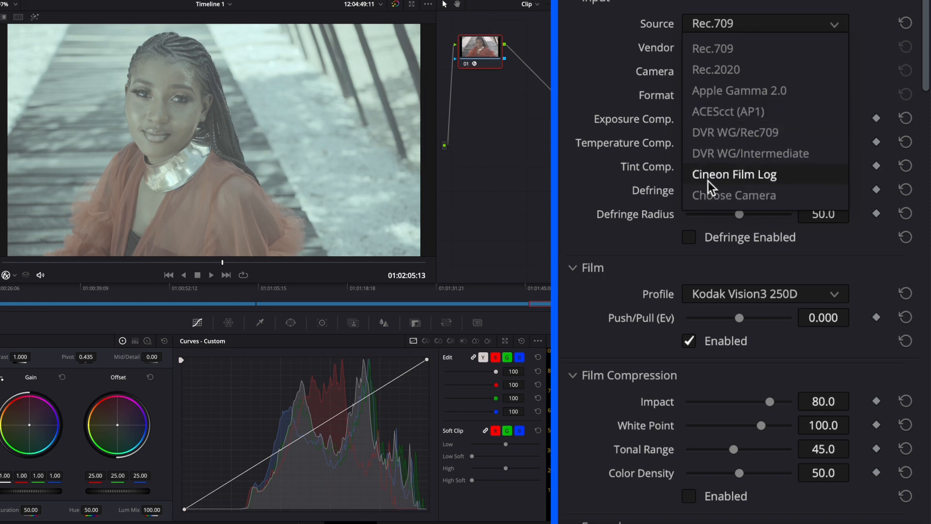
{"action": "mouse_move", "coordinate": [731, 192]}
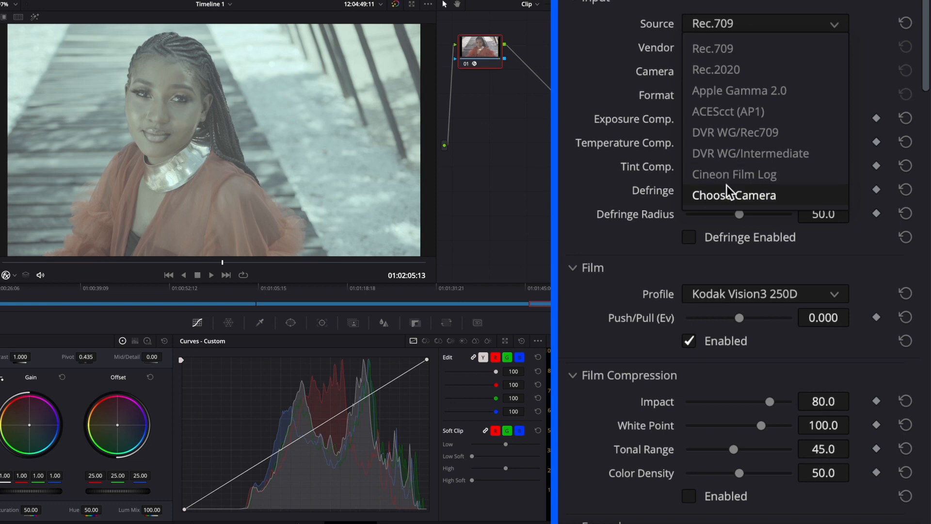
{"action": "mouse_move", "coordinate": [716, 215]}
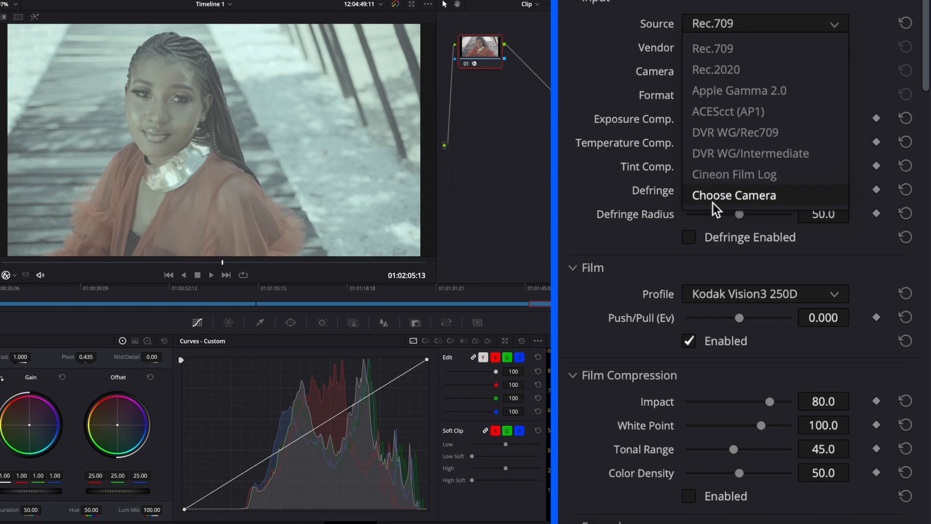
{"action": "mouse_move", "coordinate": [730, 200]}
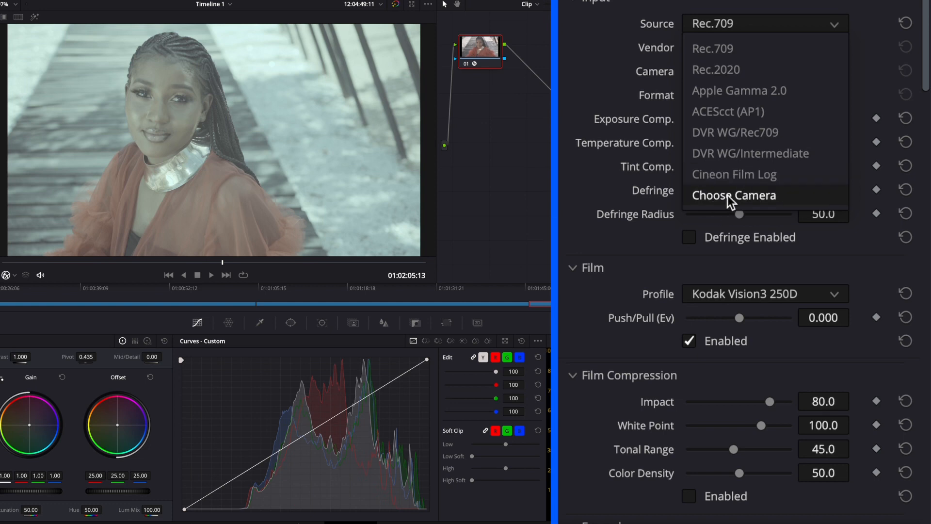
{"action": "left_click", "coordinate": [733, 195]}
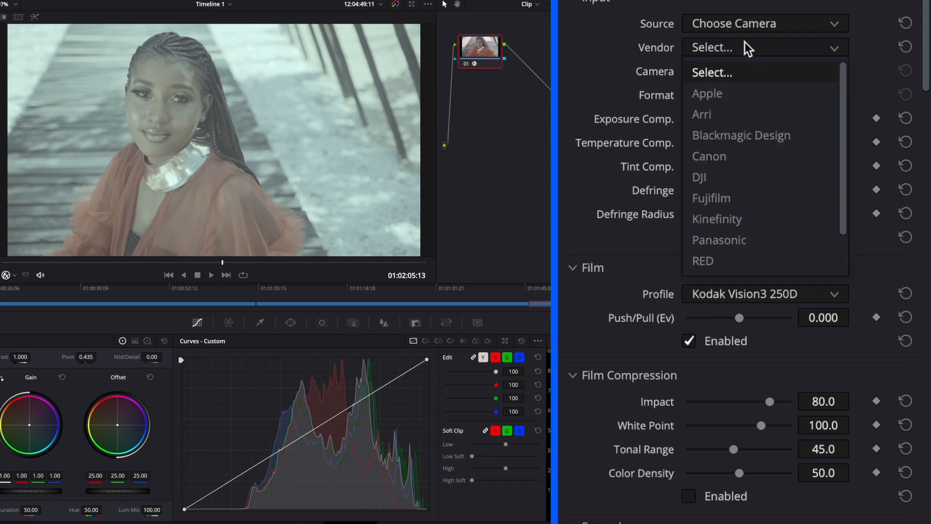
{"action": "mouse_move", "coordinate": [732, 135]}
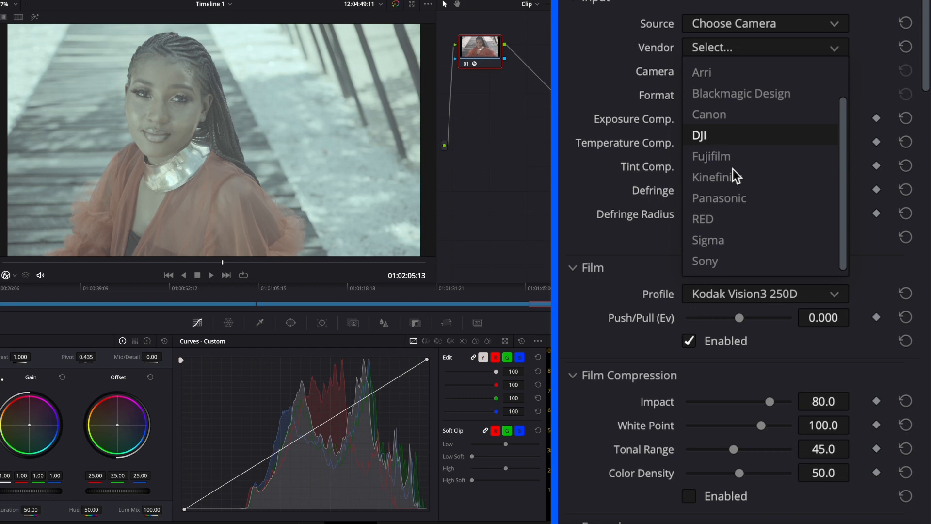
{"action": "left_click", "coordinate": [703, 219]}
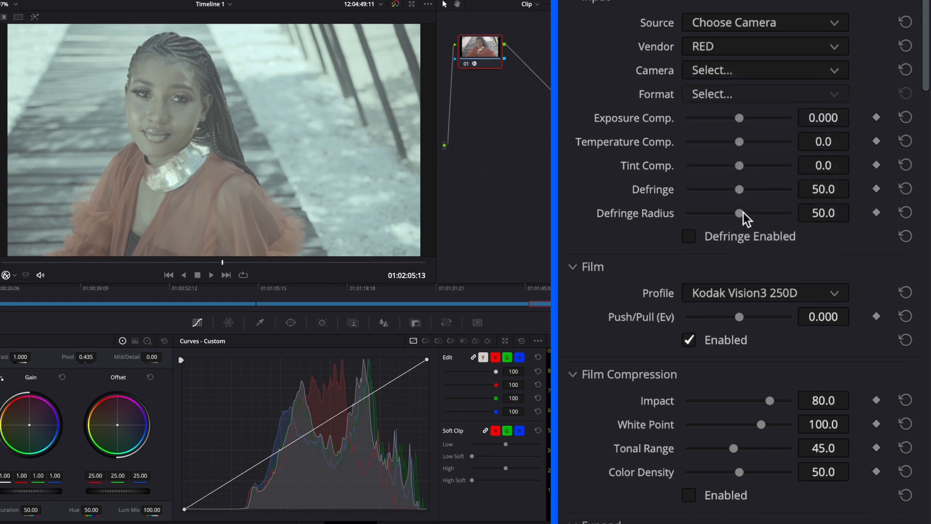
{"action": "left_click", "coordinate": [765, 70]}
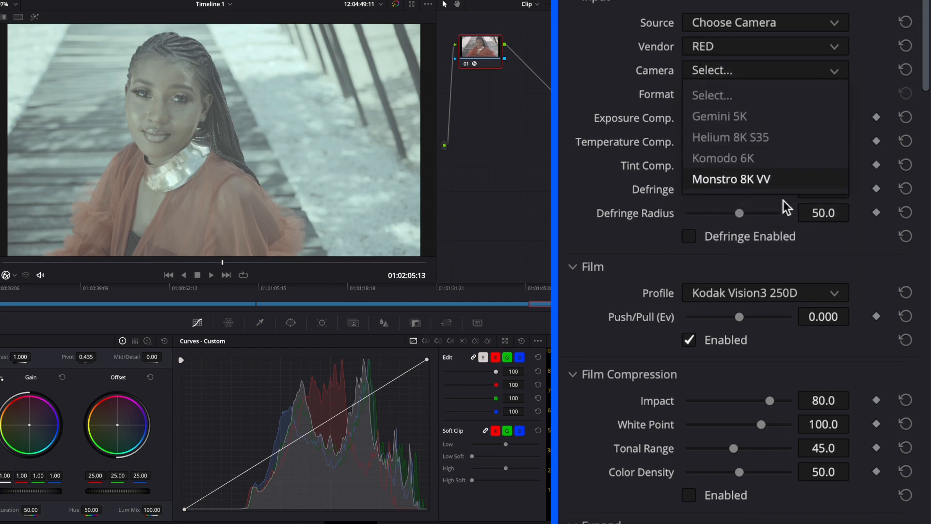
{"action": "mouse_move", "coordinate": [695, 30]}
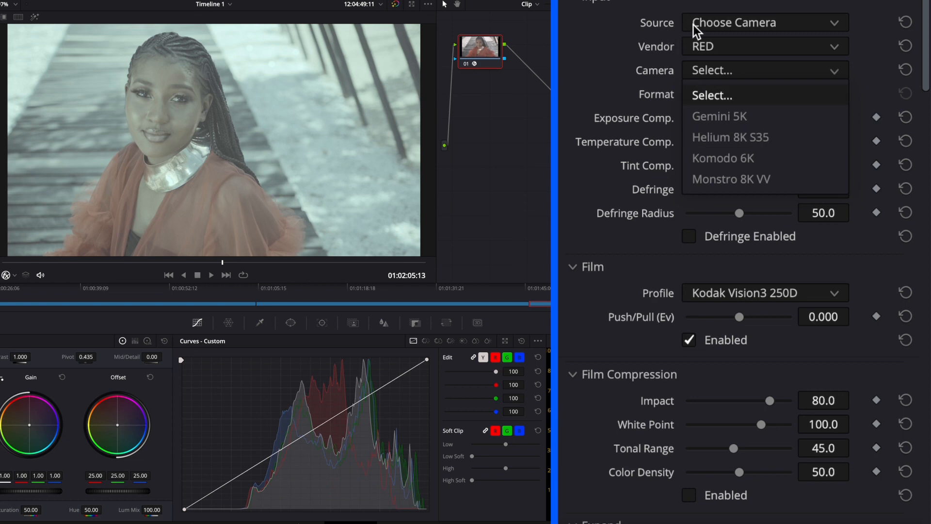
{"action": "mouse_move", "coordinate": [713, 30]}
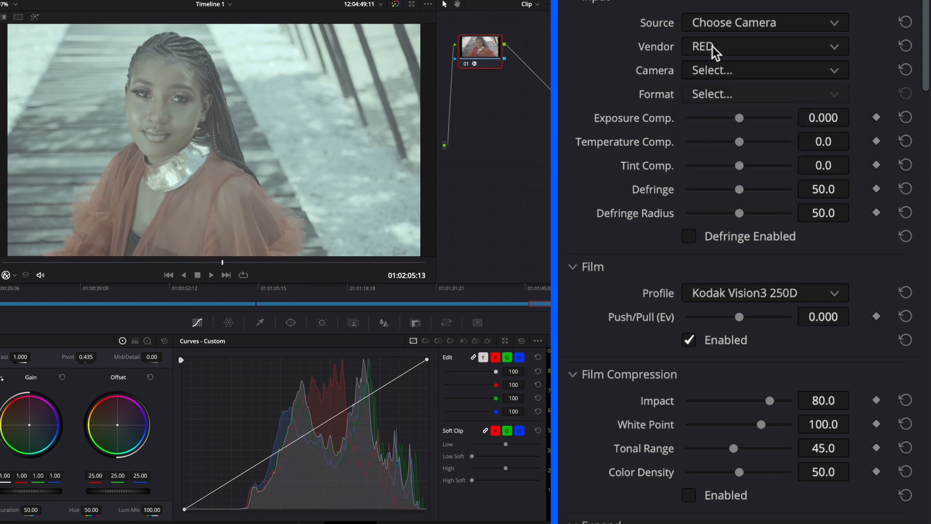
{"action": "left_click", "coordinate": [762, 46]}
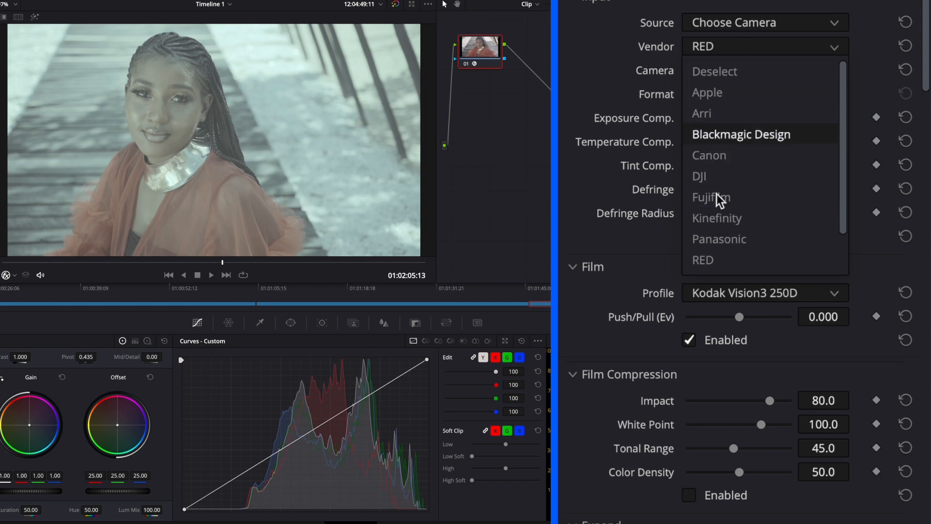
{"action": "left_click", "coordinate": [763, 22]}
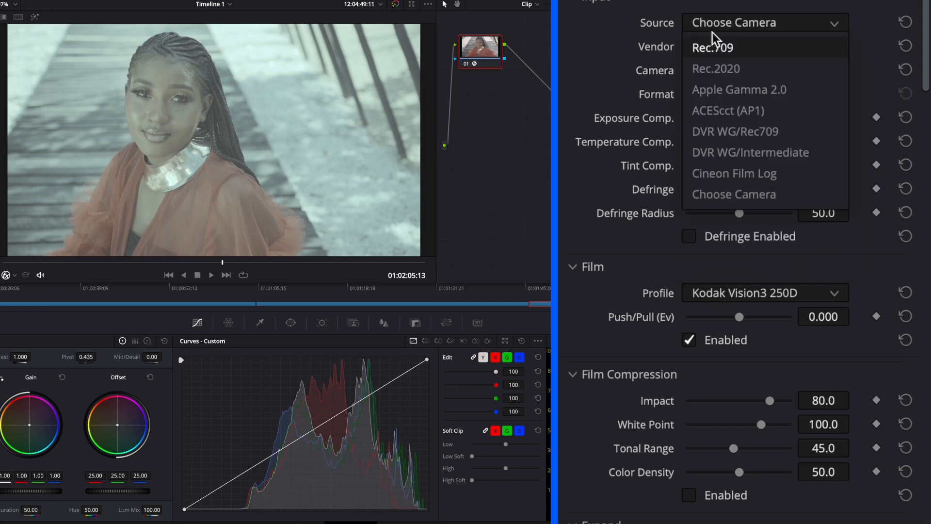
{"action": "left_click", "coordinate": [711, 48]}
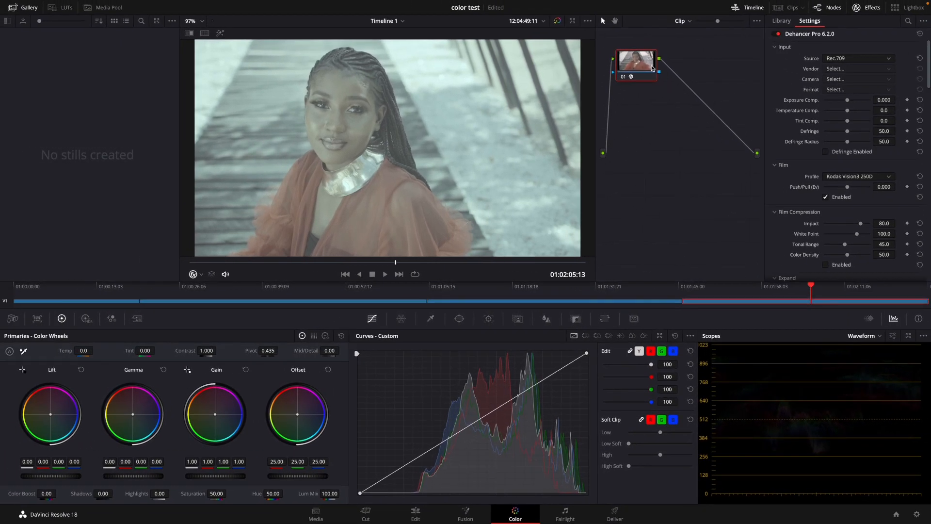
Set primaries Lift master to -0.05, Gain master to 1.05 and Saturation to 92.2
{"action": "right_click", "coordinate": [637, 63]}
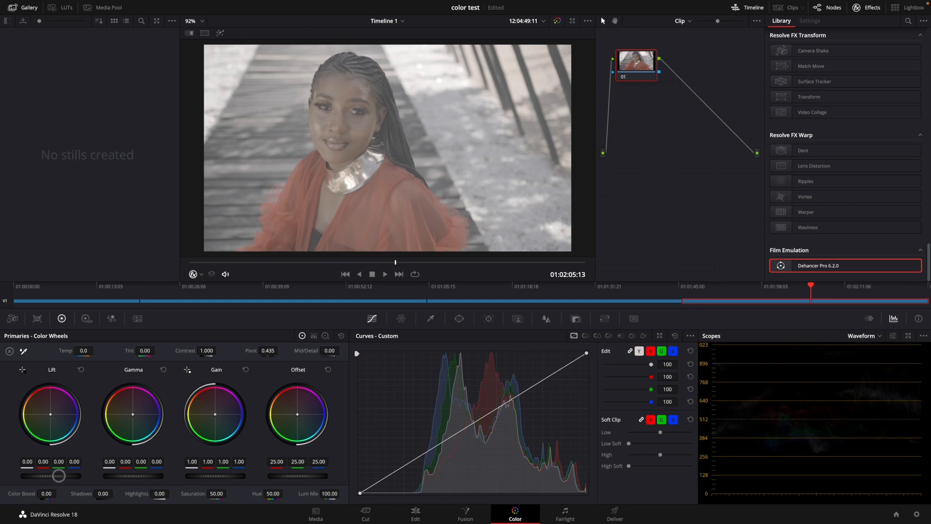
{"action": "left_click_drag", "start_coordinate": [59, 475], "coordinate": [48, 475]}
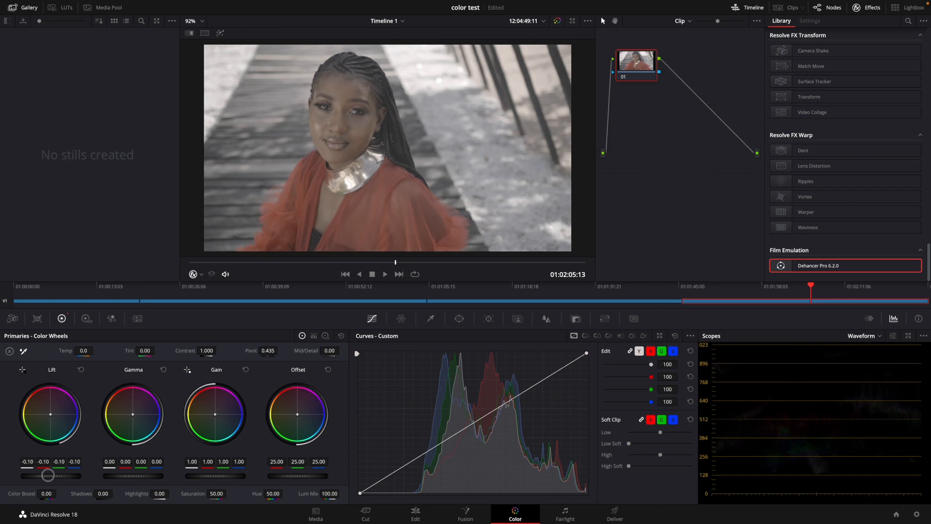
{"action": "left_click_drag", "start_coordinate": [50, 475], "coordinate": [42, 475]}
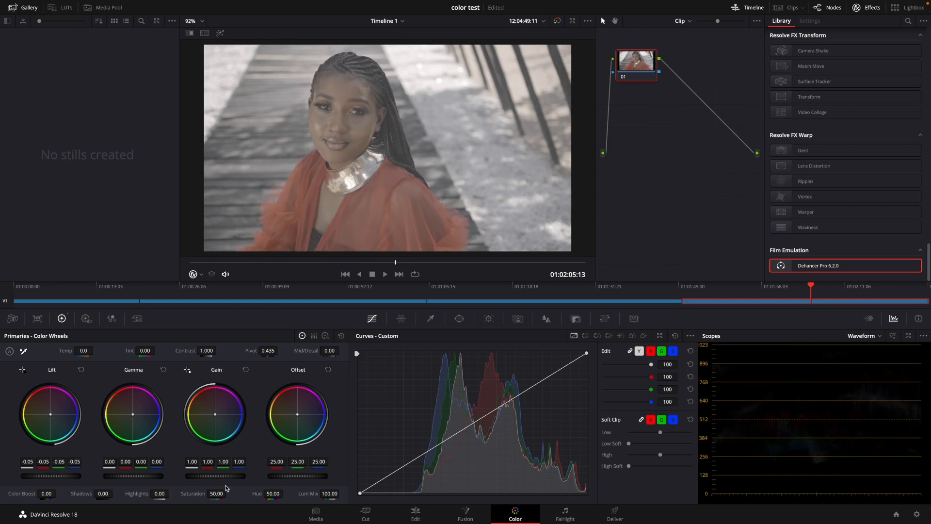
{"action": "left_click_drag", "start_coordinate": [215, 476], "coordinate": [223, 476]}
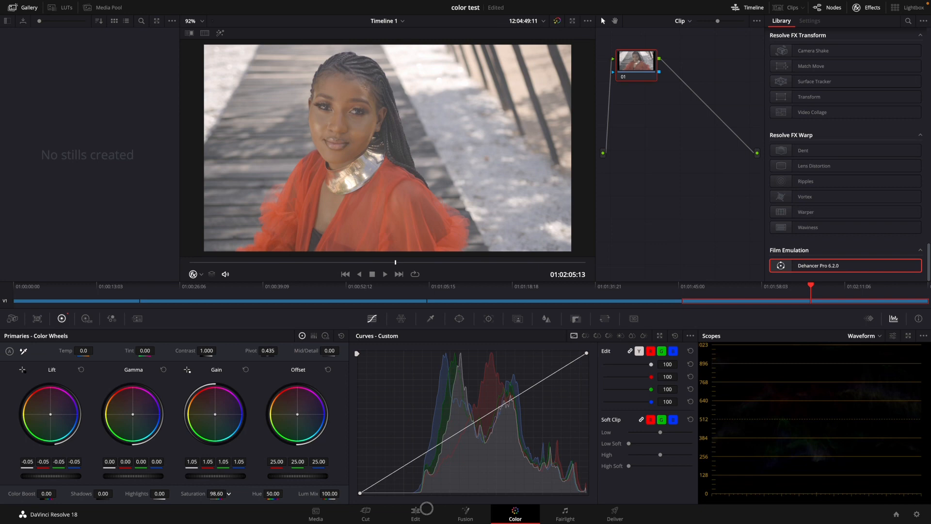
{"action": "left_click_drag", "start_coordinate": [225, 494], "coordinate": [211, 494]}
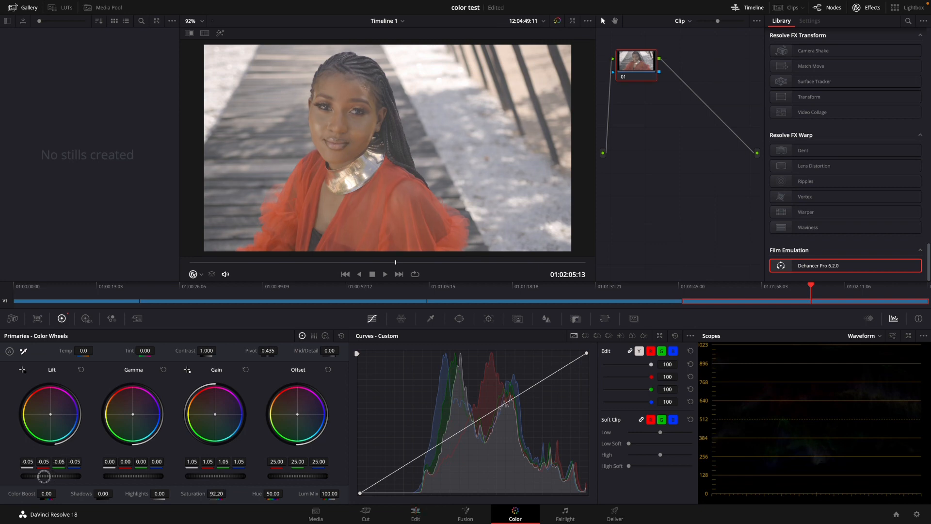
{"action": "left_click_drag", "start_coordinate": [45, 475], "coordinate": [58, 476]}
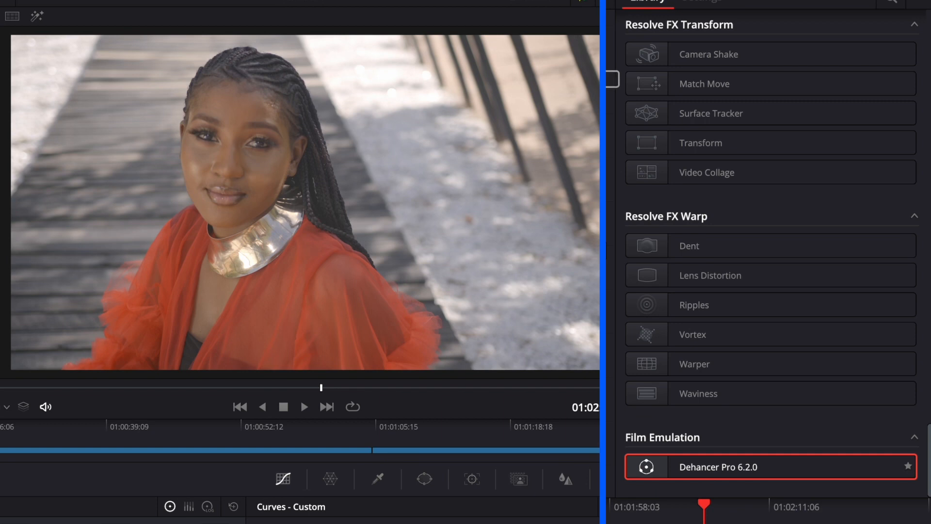
Reapply Dehancer Pro 6.2.0 from the OpenFX Library and scroll through its Settings parameters
{"action": "double_click", "coordinate": [742, 466]}
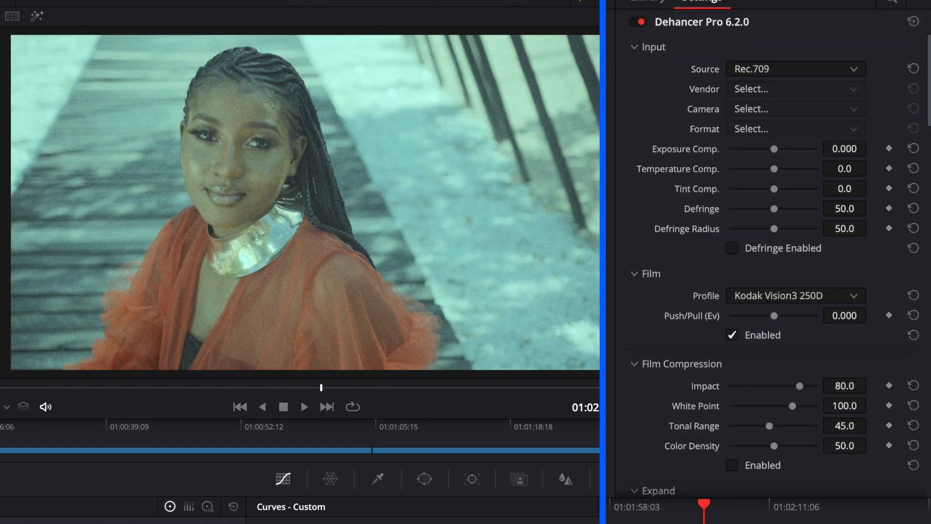
{"action": "scroll", "scroll_direction": "down", "scroll_amount": 3}
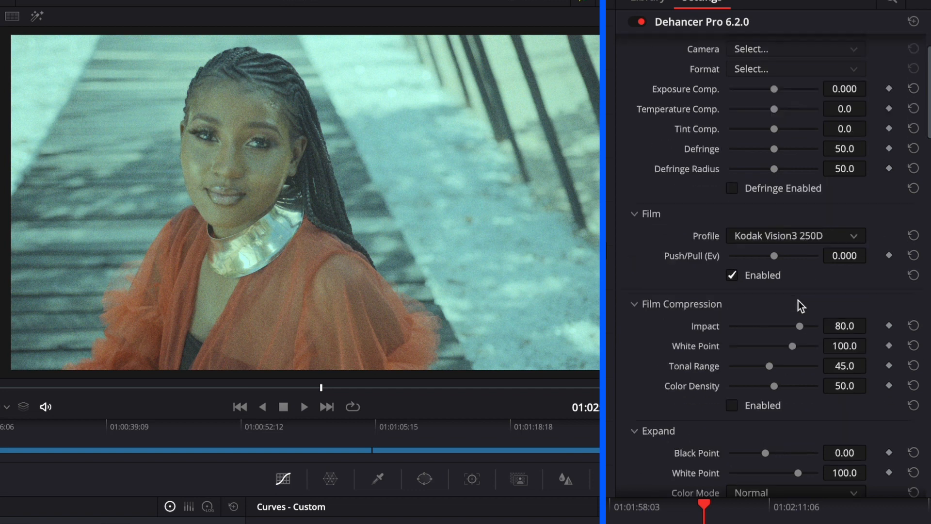
{"action": "scroll", "scroll_direction": "down", "scroll_amount": 3}
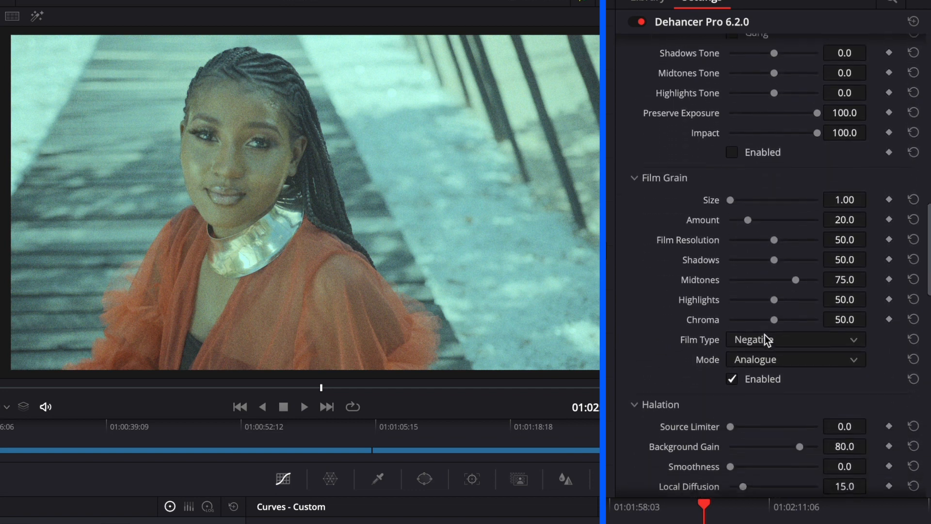
{"action": "left_click", "coordinate": [731, 370]}
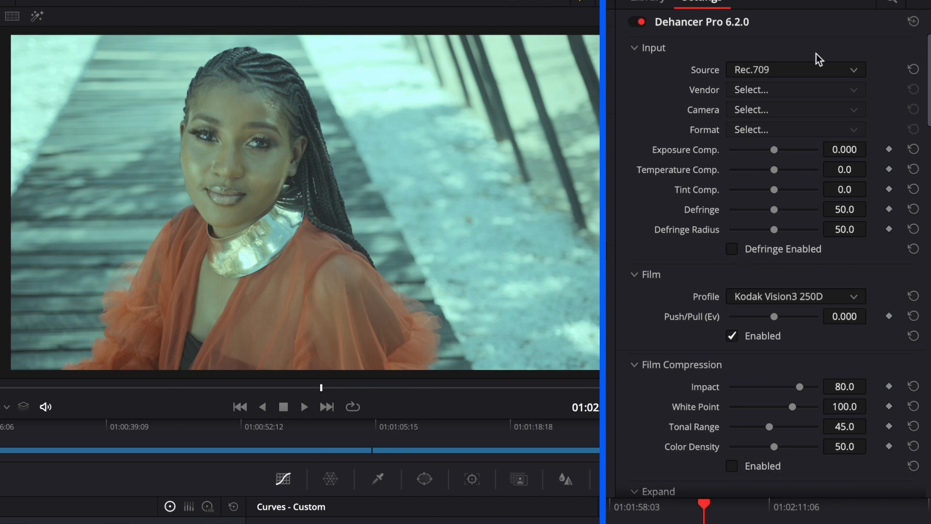
{"action": "mouse_move", "coordinate": [773, 75]}
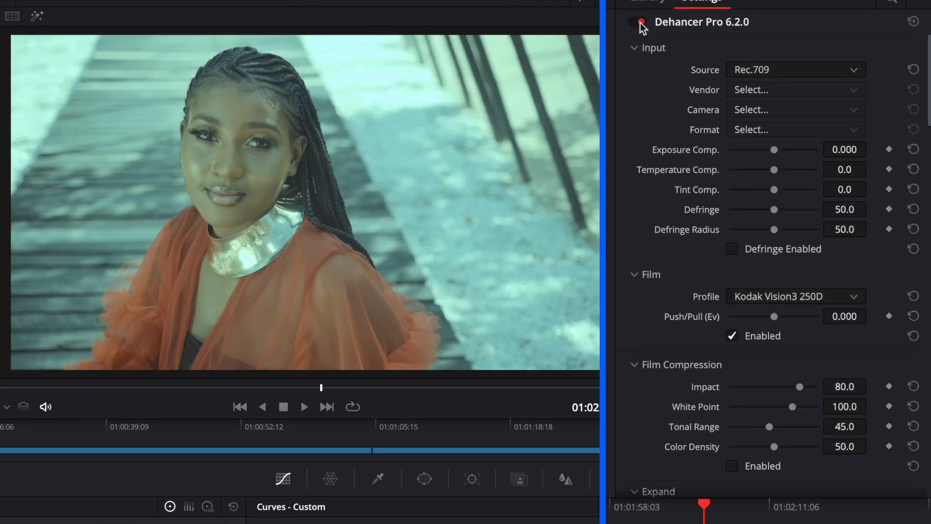
{"action": "left_click", "coordinate": [637, 23]}
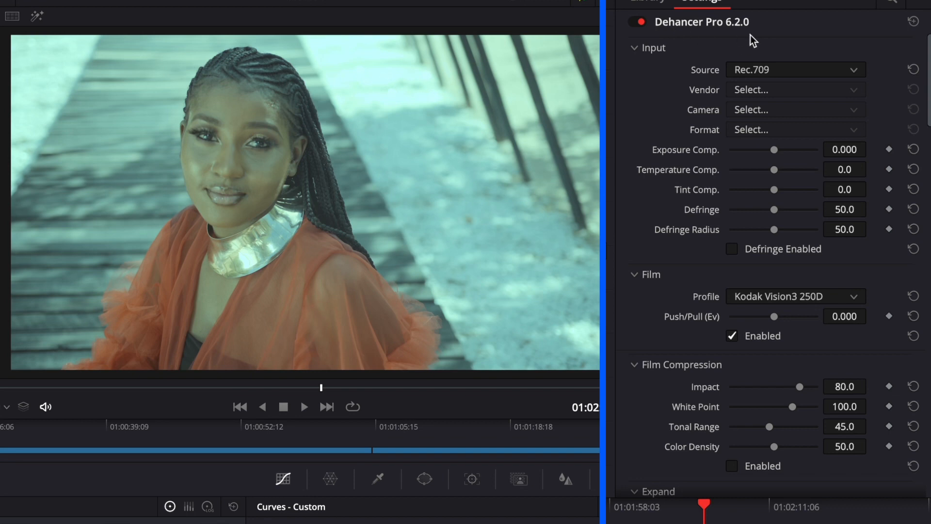
{"action": "mouse_move", "coordinate": [736, 44]}
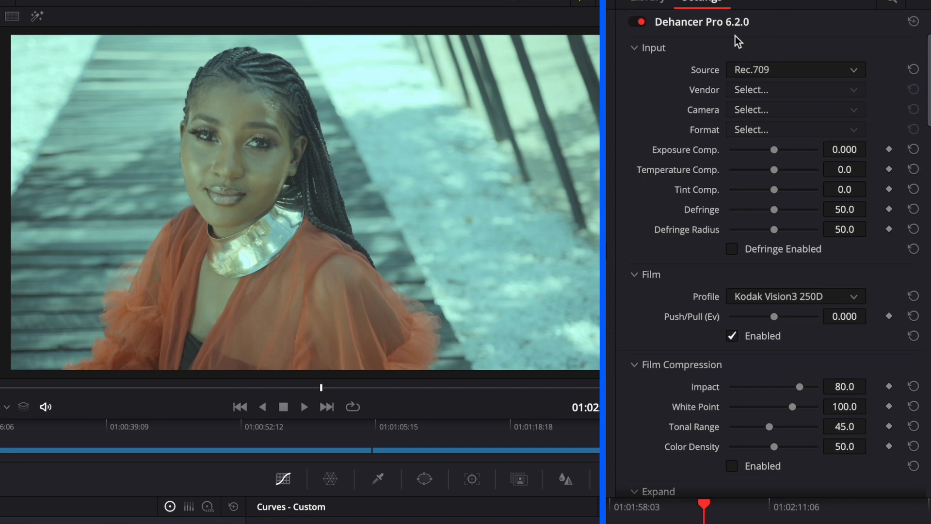
{"action": "mouse_move", "coordinate": [691, 300]}
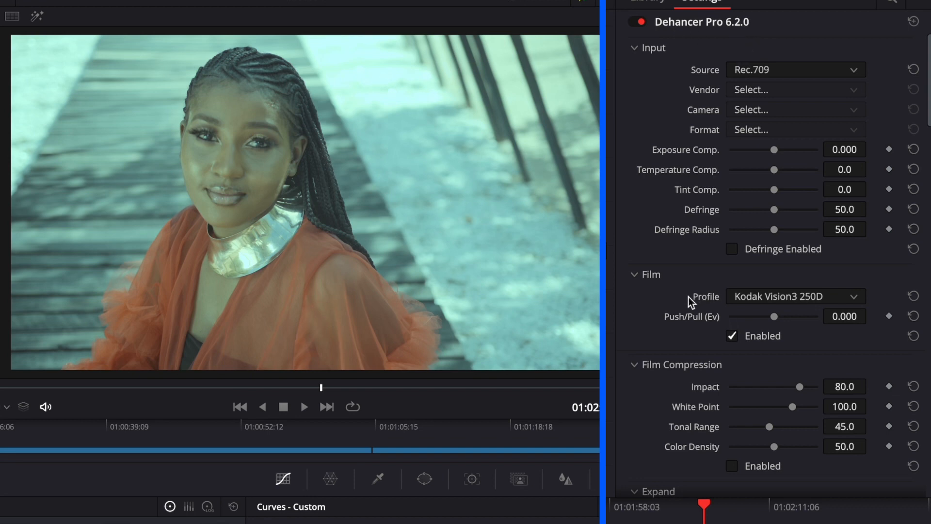
Try Kodak Portra 160NC, then set the film profile to Fujichrome CDU-II (cross)
{"action": "left_click", "coordinate": [796, 296]}
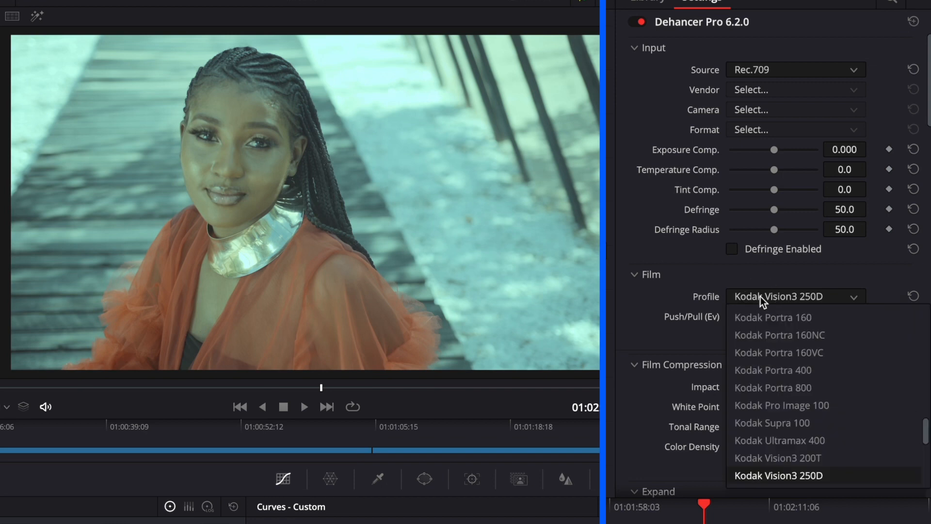
{"action": "left_click", "coordinate": [772, 317]}
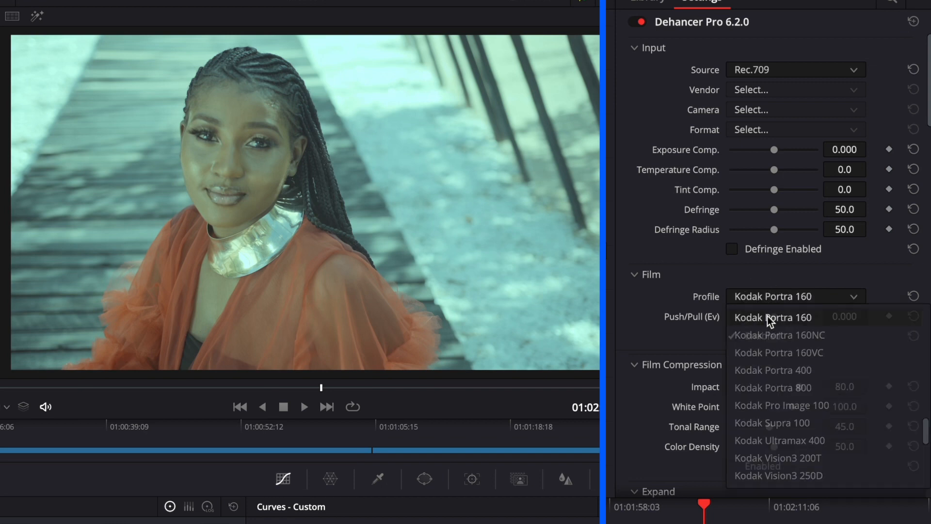
{"action": "left_click", "coordinate": [772, 334]}
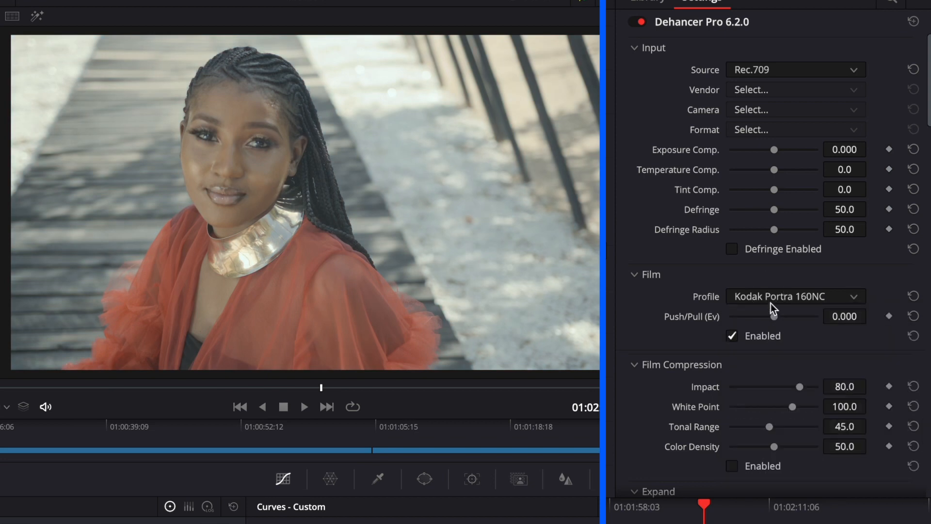
{"action": "left_click", "coordinate": [796, 297]}
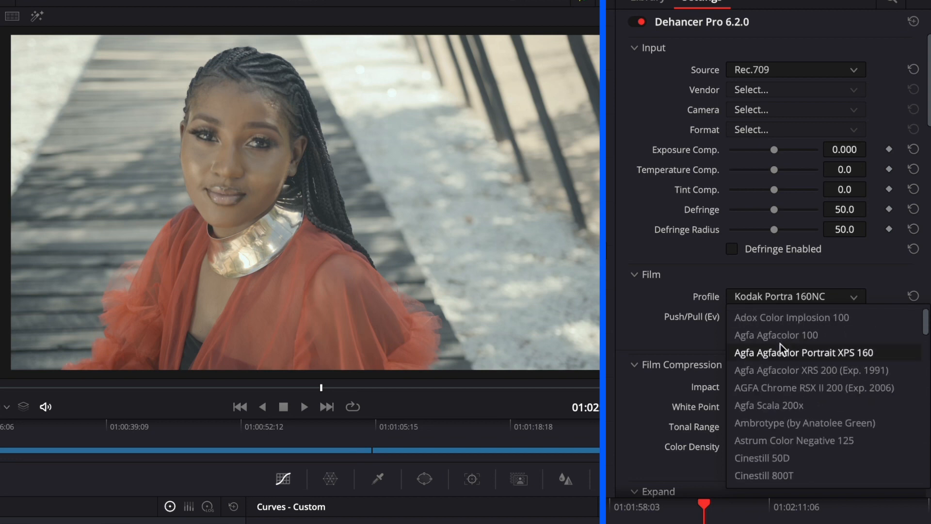
{"action": "mouse_move", "coordinate": [787, 360]}
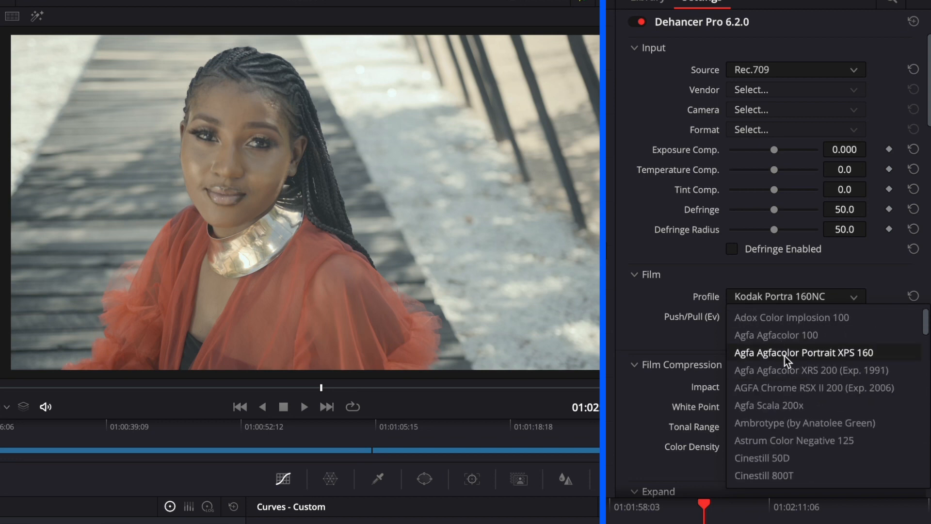
{"action": "mouse_move", "coordinate": [788, 405]}
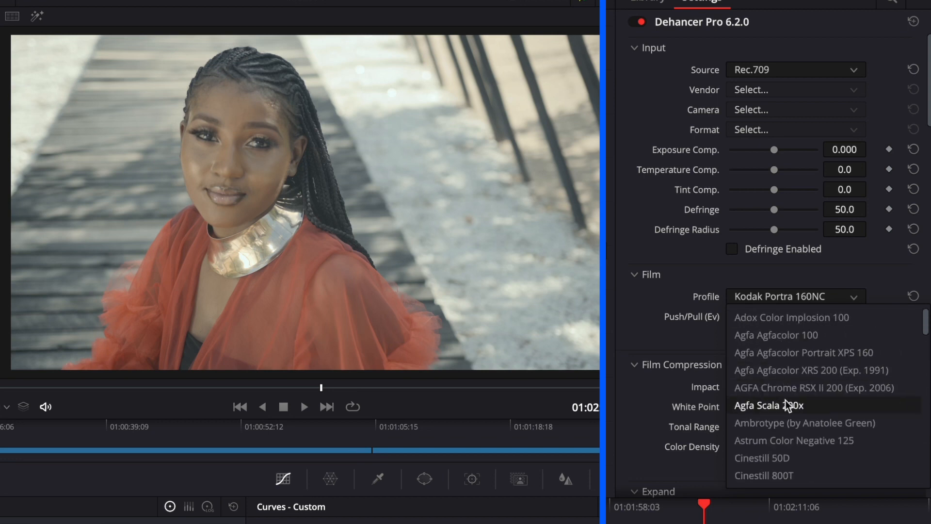
{"action": "scroll", "scroll_direction": "down", "scroll_amount": 3}
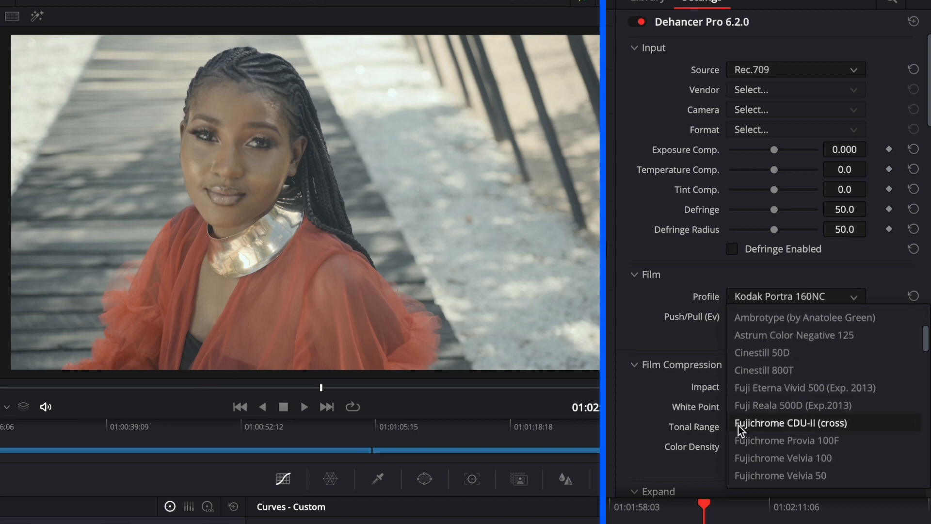
{"action": "left_click", "coordinate": [789, 423]}
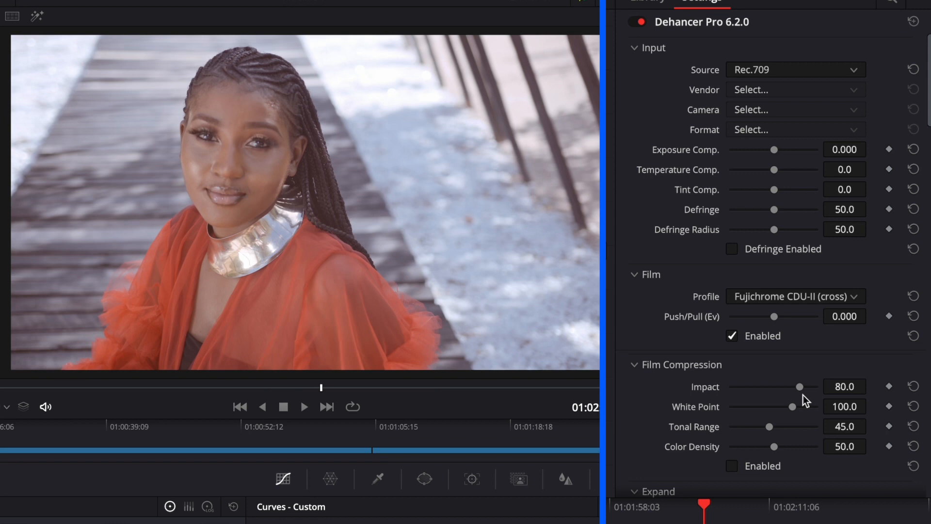
Choose Kodak Endura Glossy Paper as the Dehancer Print profile
{"action": "scroll", "scroll_direction": "down", "scroll_amount": 3}
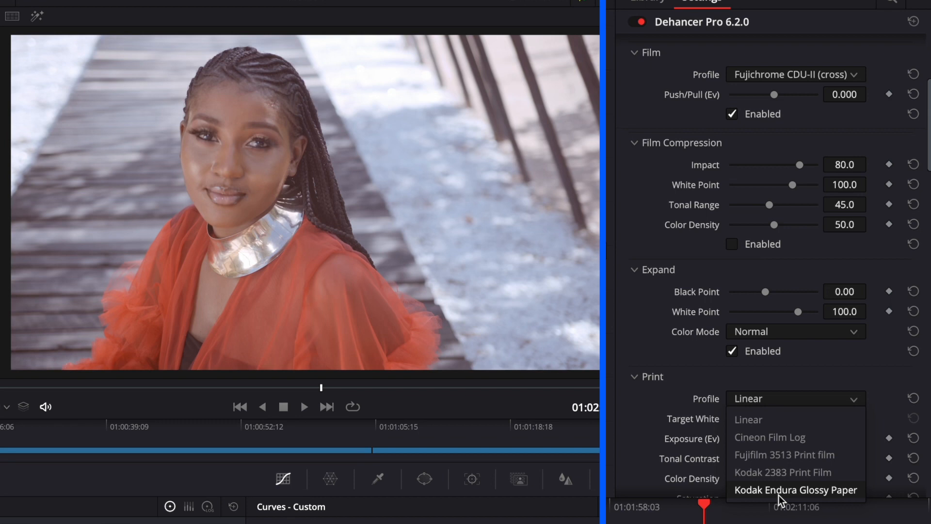
{"action": "mouse_move", "coordinate": [789, 496]}
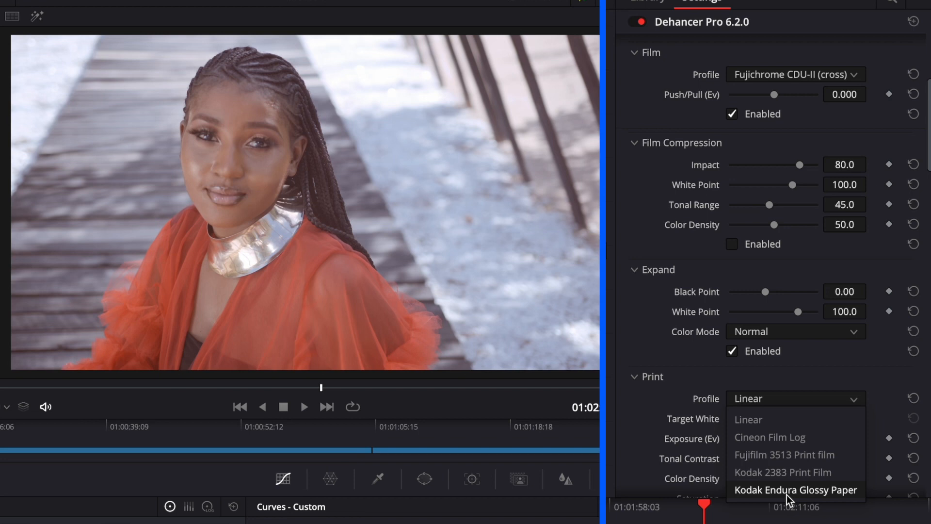
{"action": "left_click", "coordinate": [795, 489]}
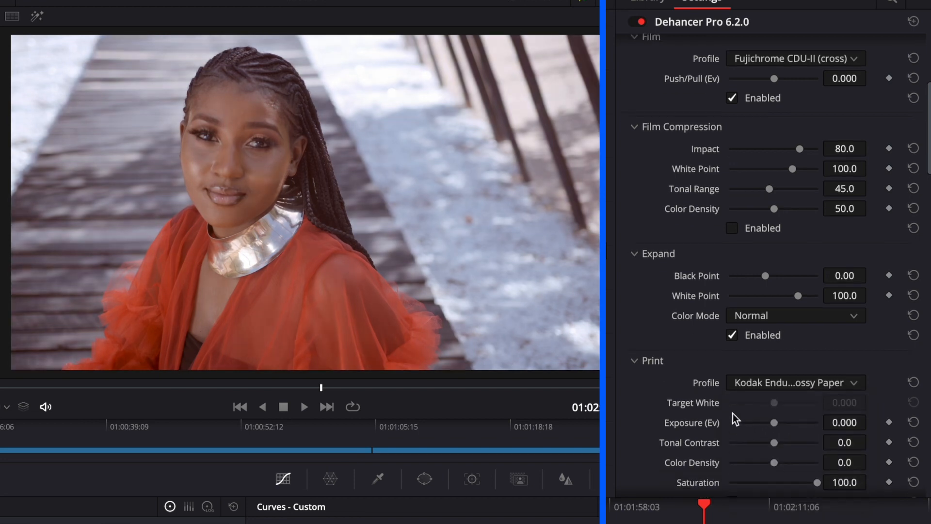
{"action": "scroll", "scroll_direction": "down", "scroll_amount": 3}
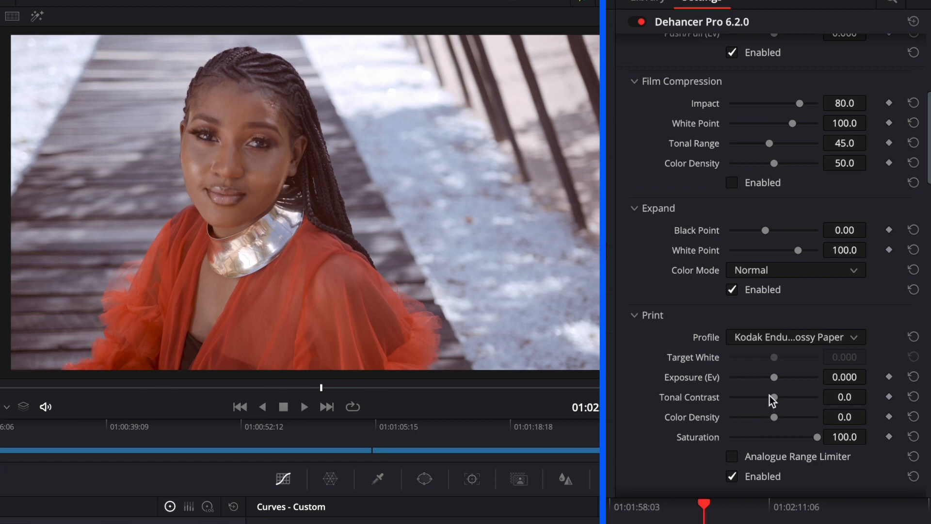
{"action": "mouse_move", "coordinate": [758, 391]}
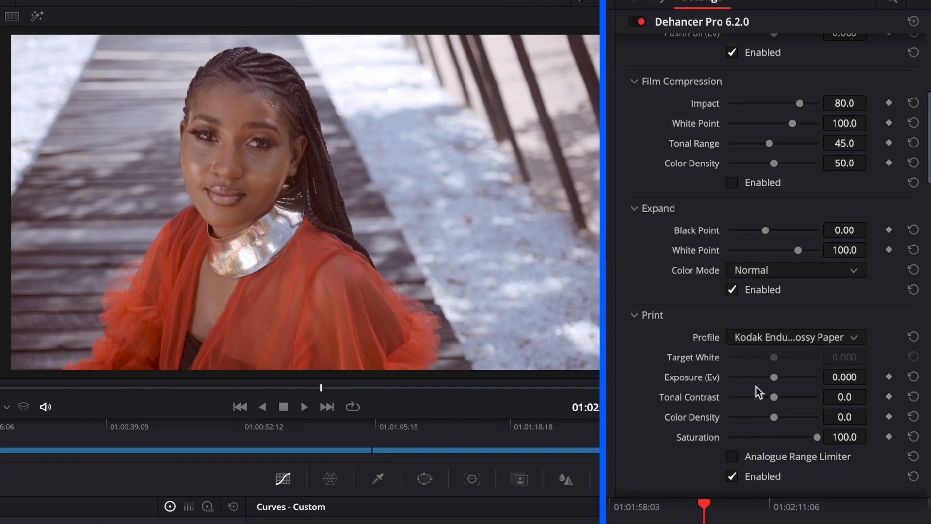
Settle the Print Exposure slider at -0.192 Ev
{"action": "left_click_drag", "start_coordinate": [774, 377], "coordinate": [774, 378]}
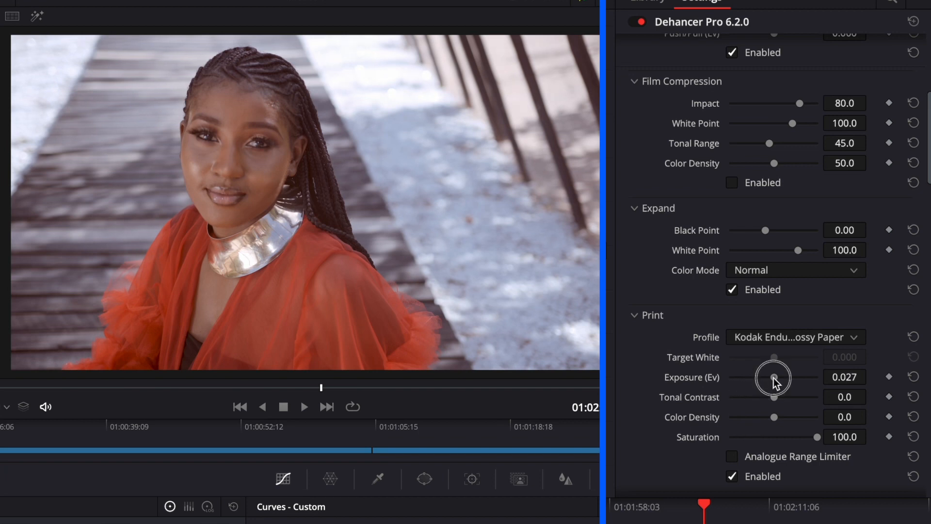
{"action": "left_click_drag", "start_coordinate": [773, 378], "coordinate": [772, 379]}
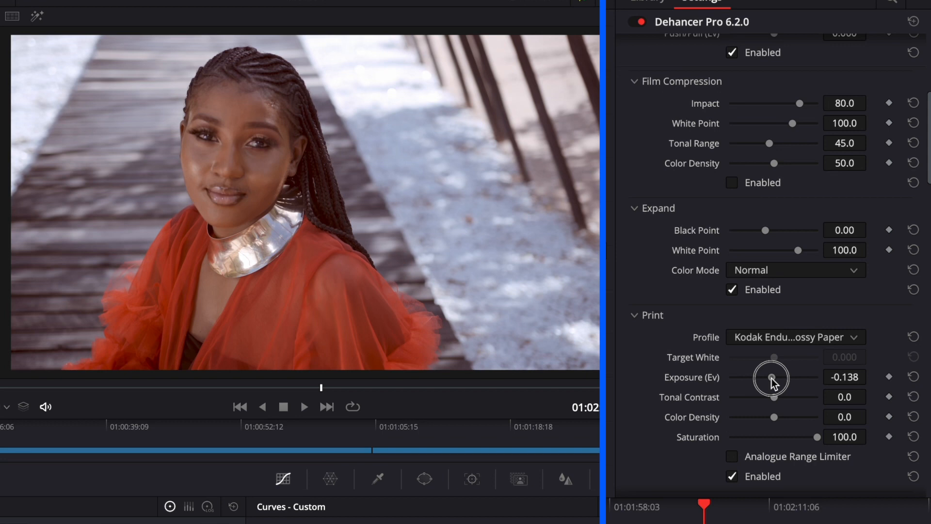
{"action": "left_click_drag", "start_coordinate": [772, 378], "coordinate": [766, 378]}
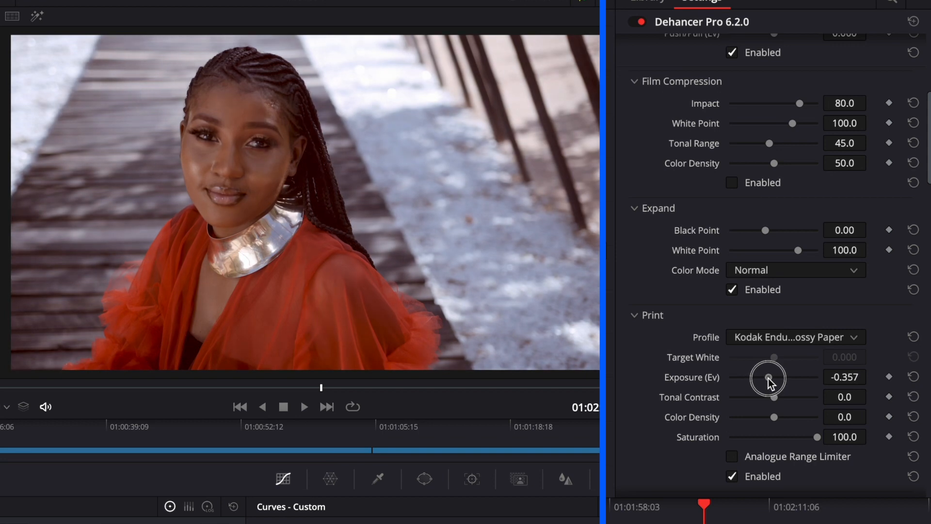
{"action": "left_click_drag", "start_coordinate": [768, 378], "coordinate": [766, 378]}
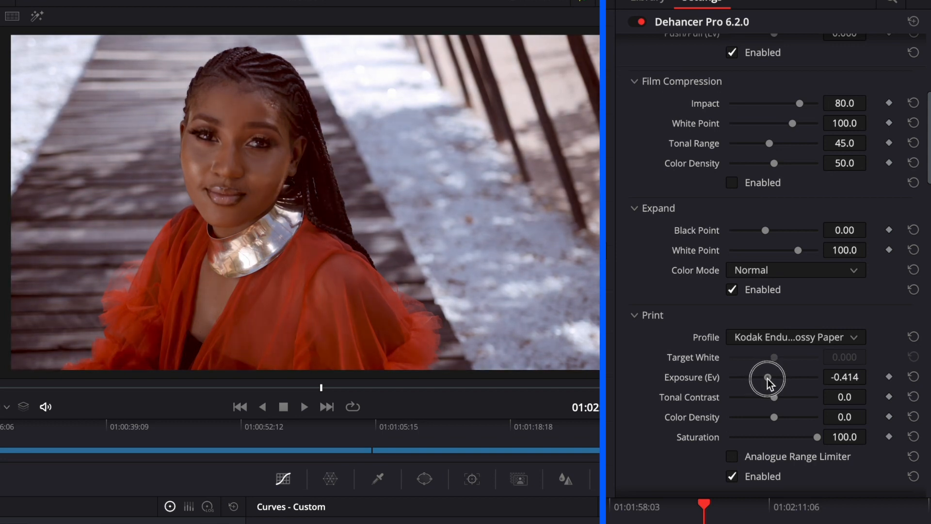
{"action": "left_click_drag", "start_coordinate": [767, 378], "coordinate": [775, 378]}
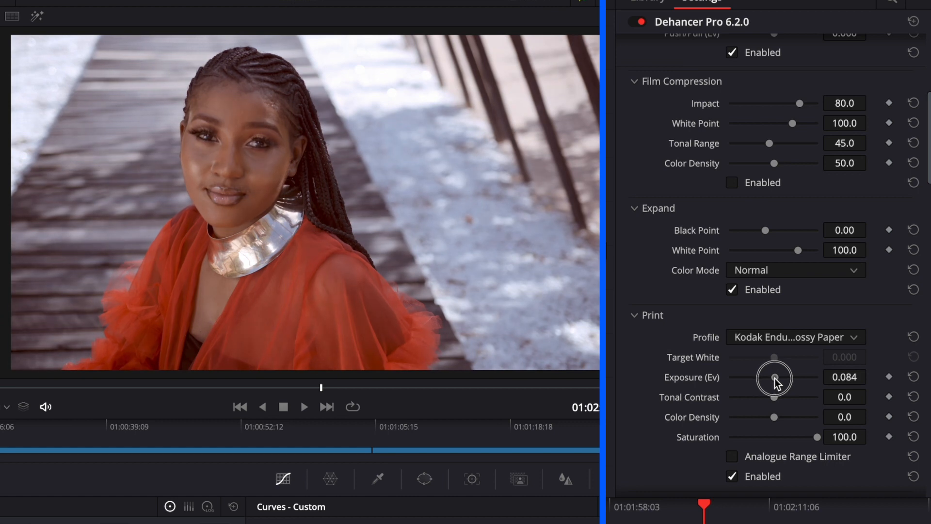
{"action": "left_click_drag", "start_coordinate": [775, 376], "coordinate": [769, 377]}
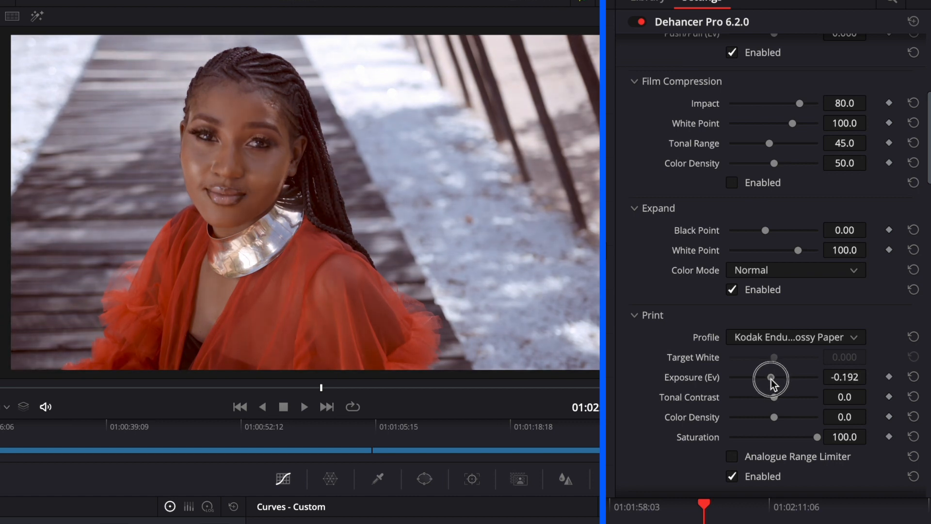
{"action": "mouse_move", "coordinate": [765, 221]}
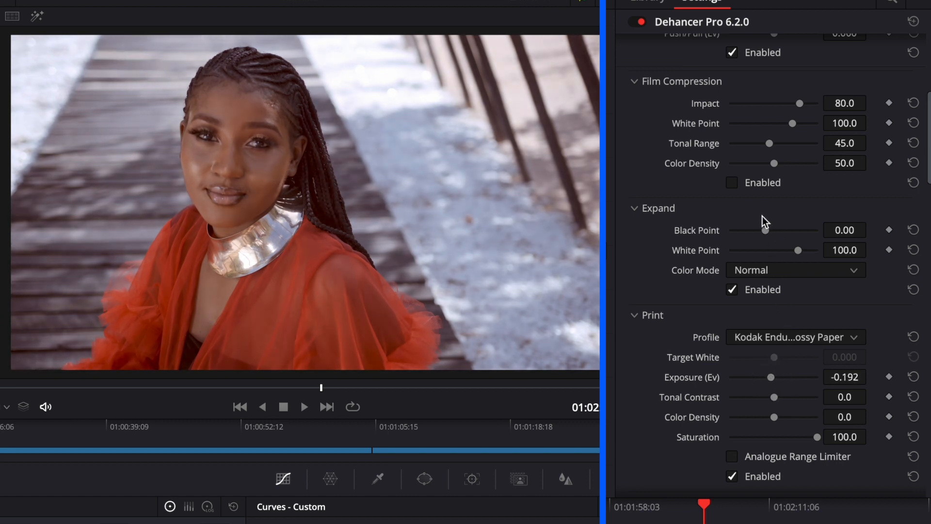
Raise Expand Black Point to 8.90 and lower White Point to 97.7
{"action": "left_click_drag", "start_coordinate": [764, 230], "coordinate": [772, 230]}
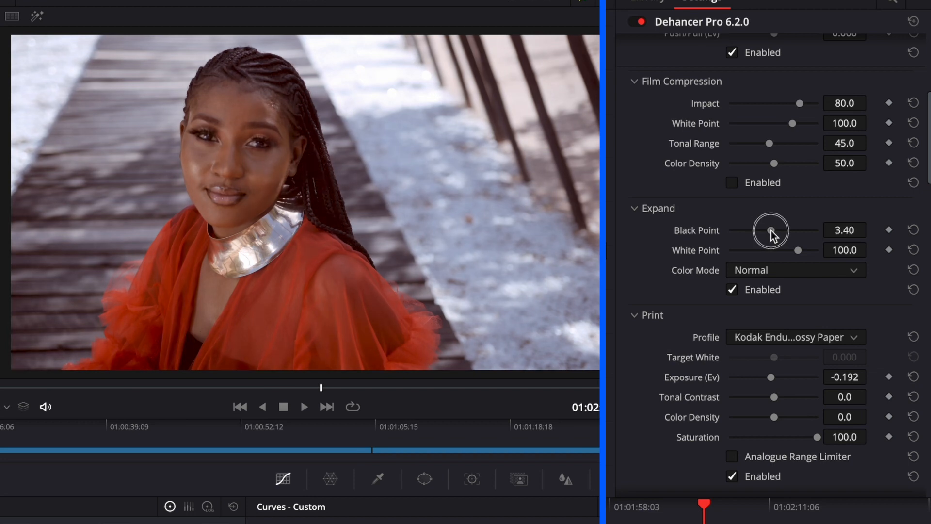
{"action": "left_click_drag", "start_coordinate": [769, 232], "coordinate": [777, 232]}
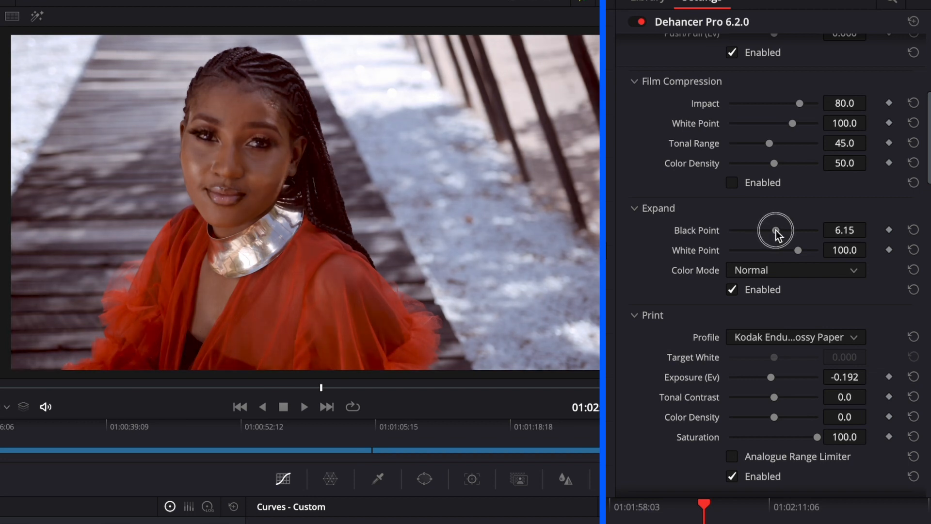
{"action": "left_click_drag", "start_coordinate": [774, 230], "coordinate": [780, 230]}
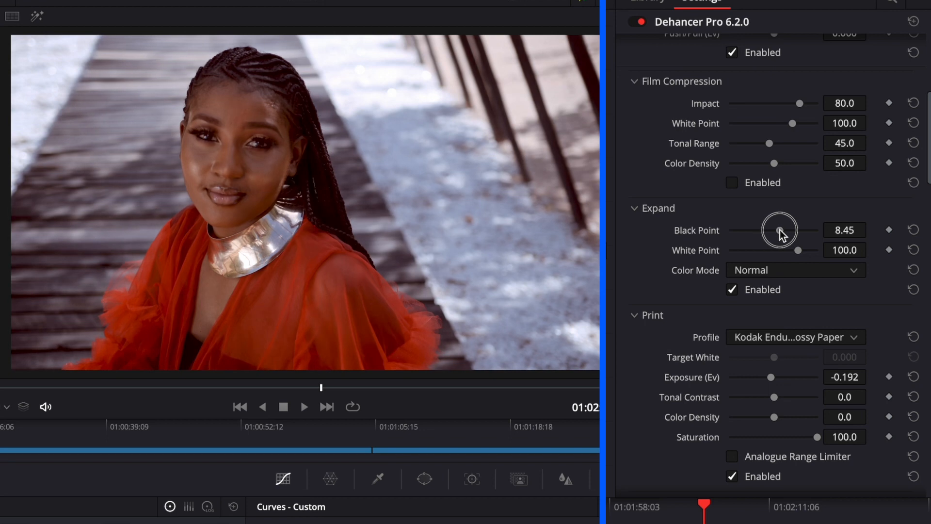
{"action": "left_click_drag", "start_coordinate": [778, 230], "coordinate": [783, 230]}
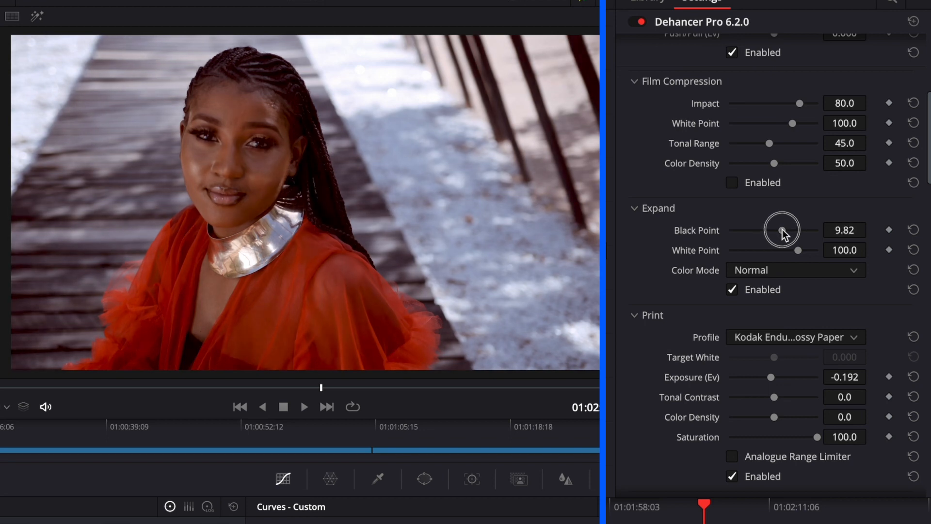
{"action": "left_click_drag", "start_coordinate": [783, 230], "coordinate": [775, 230]}
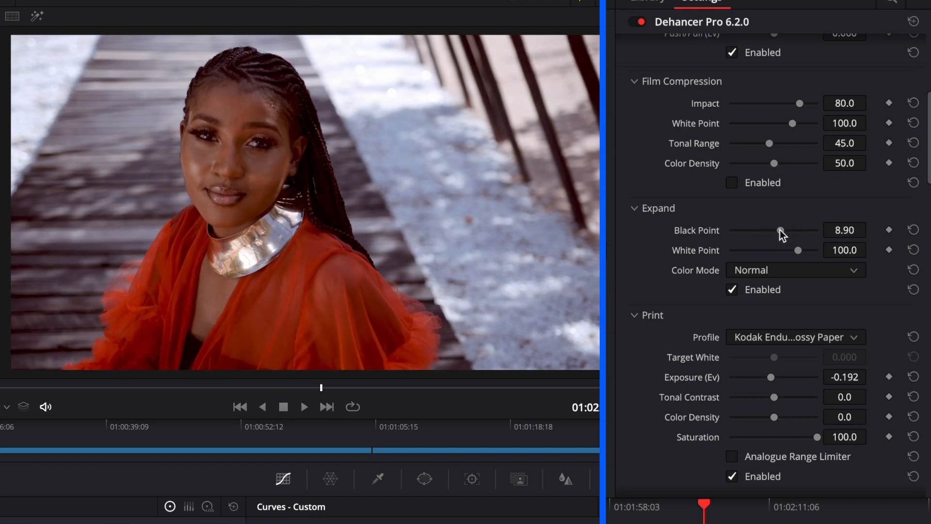
{"action": "left_click_drag", "start_coordinate": [799, 249], "coordinate": [793, 249]}
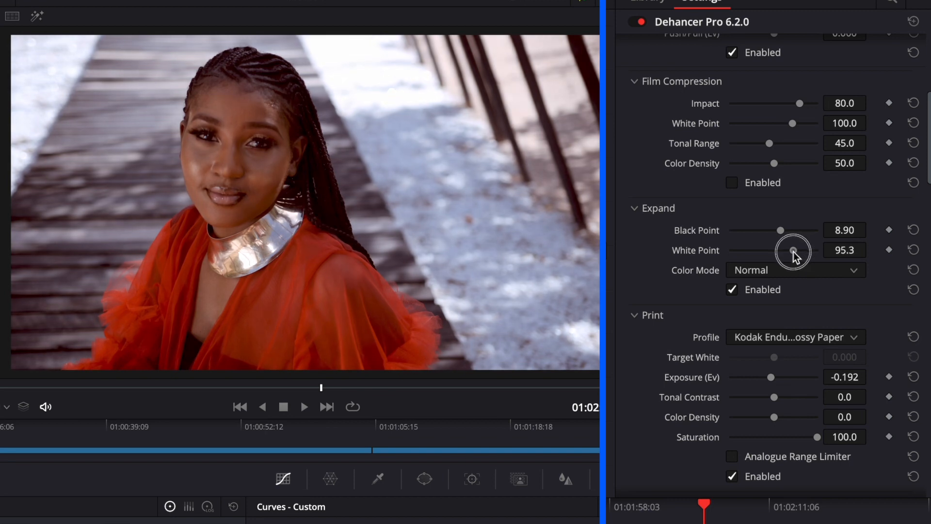
{"action": "left_click_drag", "start_coordinate": [792, 249], "coordinate": [799, 249]}
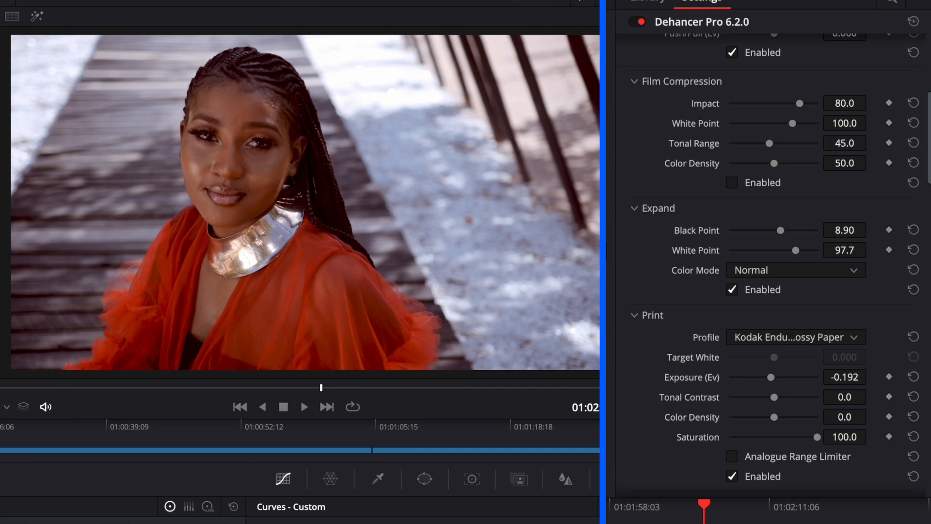
{"action": "mouse_move", "coordinate": [130, 285]}
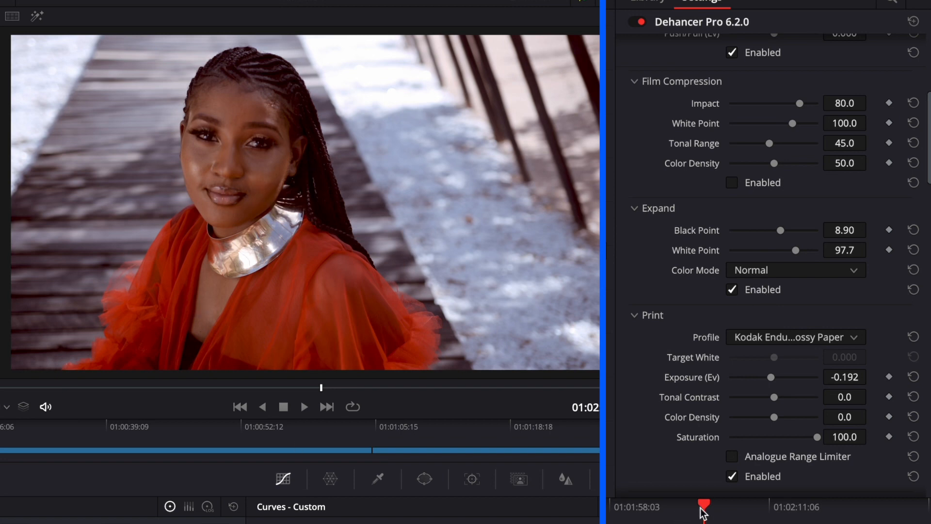
Scrub the mini timeline playhead forward to a later frame of the portrait clip
{"action": "left_click_drag", "start_coordinate": [704, 509], "coordinate": [783, 508]}
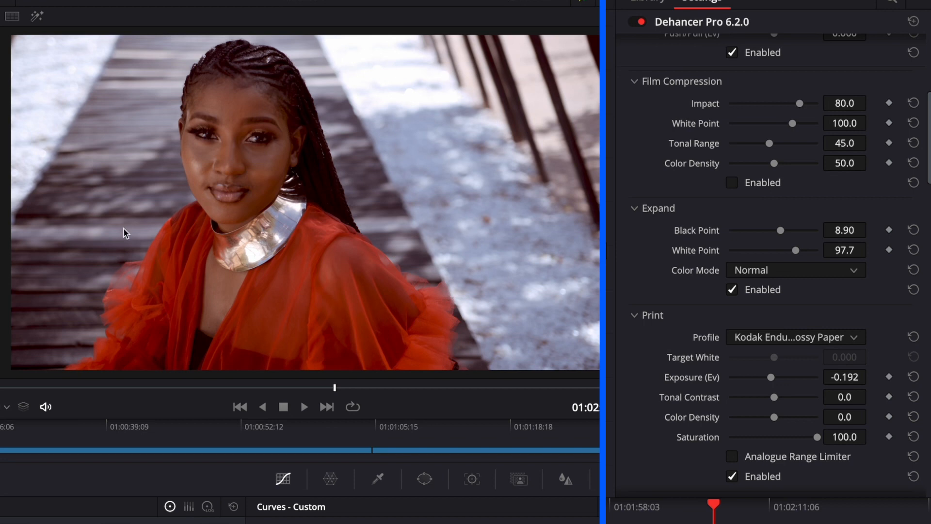
{"action": "mouse_move", "coordinate": [323, 136]}
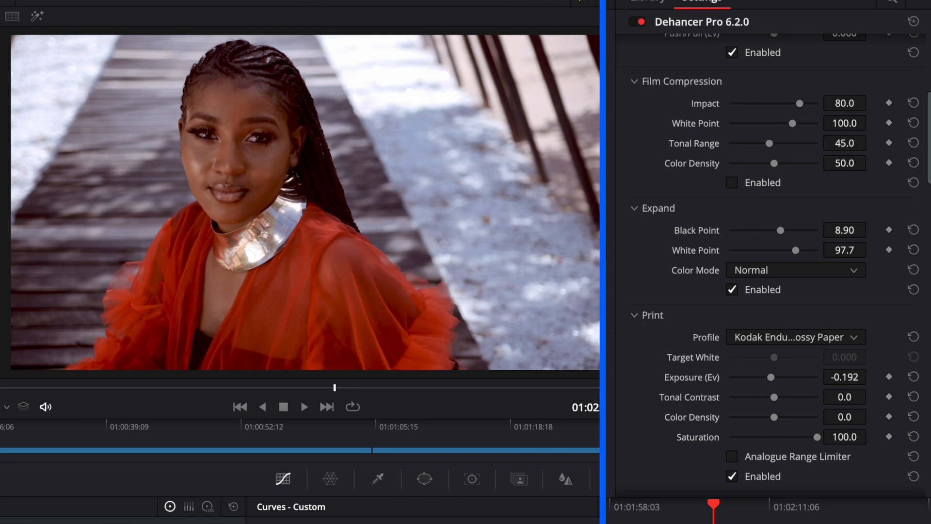
Enable Color Head and set Shadows Tone to 11.9
{"action": "scroll", "scroll_direction": "down", "scroll_amount": 3}
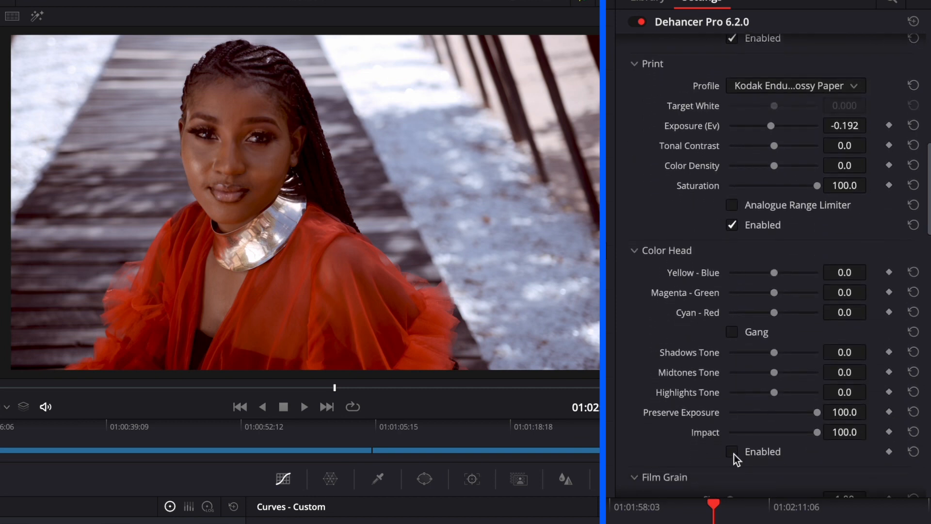
{"action": "left_click", "coordinate": [731, 451]}
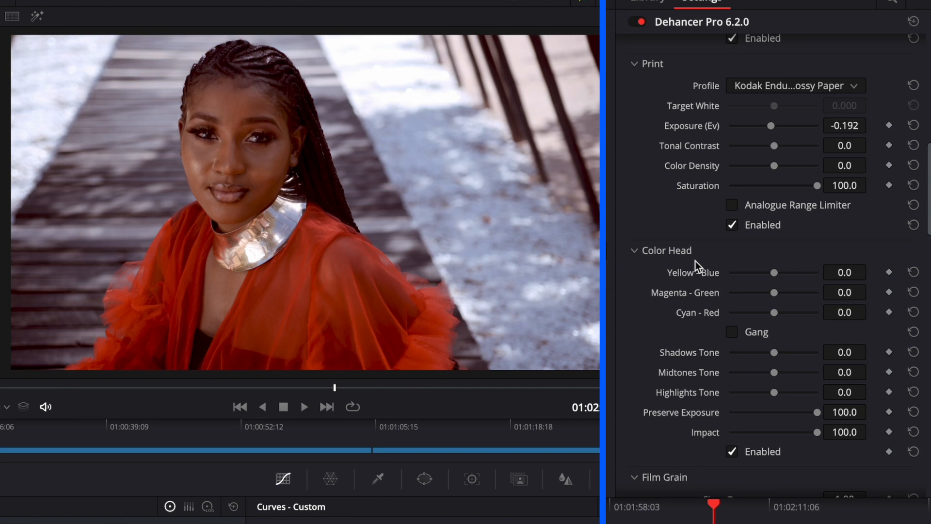
{"action": "mouse_move", "coordinate": [706, 350]}
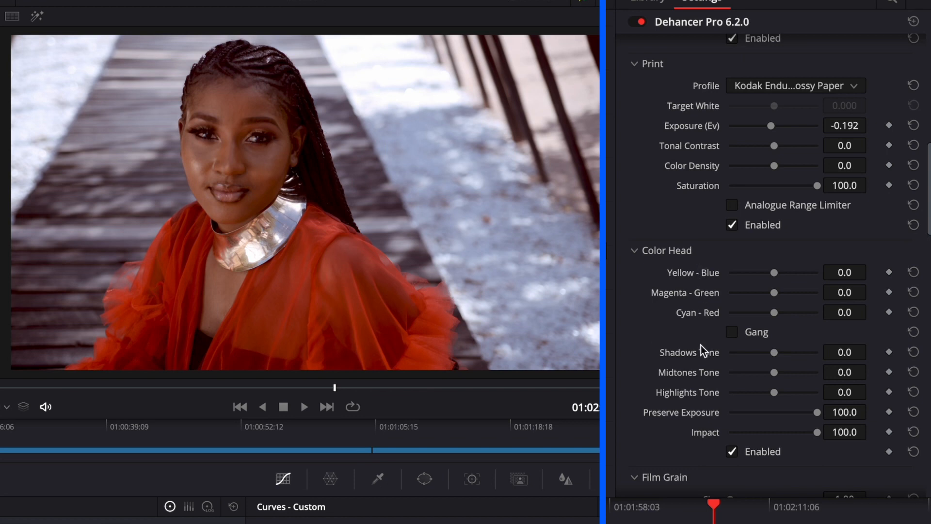
{"action": "mouse_move", "coordinate": [716, 364]}
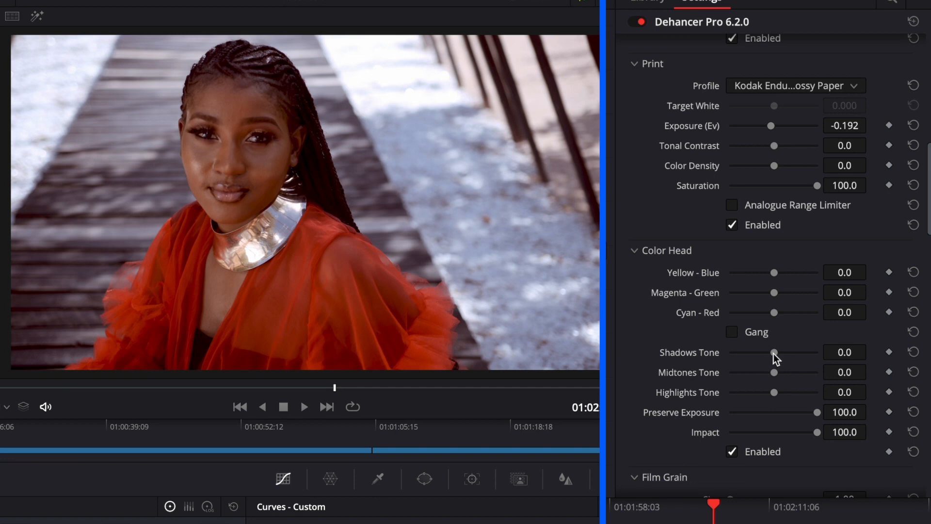
{"action": "left_click_drag", "start_coordinate": [774, 352], "coordinate": [777, 352]}
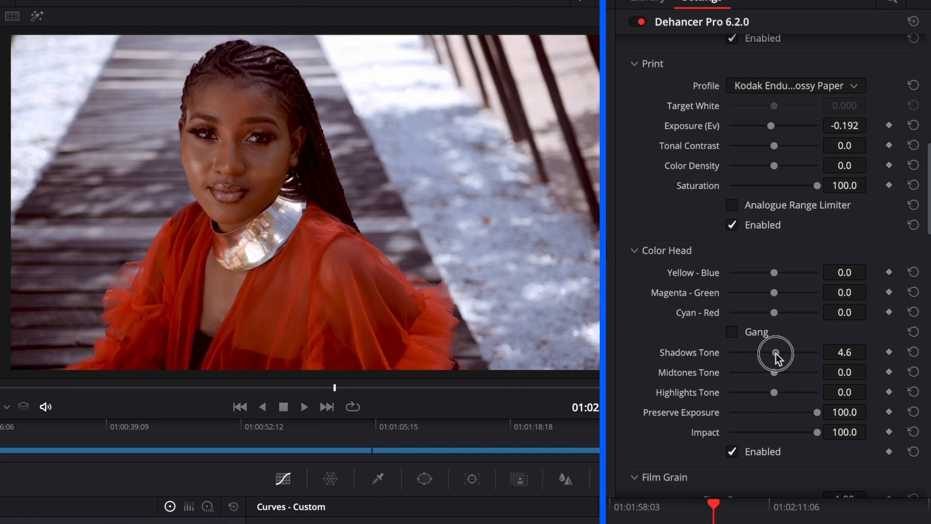
{"action": "left_click_drag", "start_coordinate": [775, 352], "coordinate": [771, 352]}
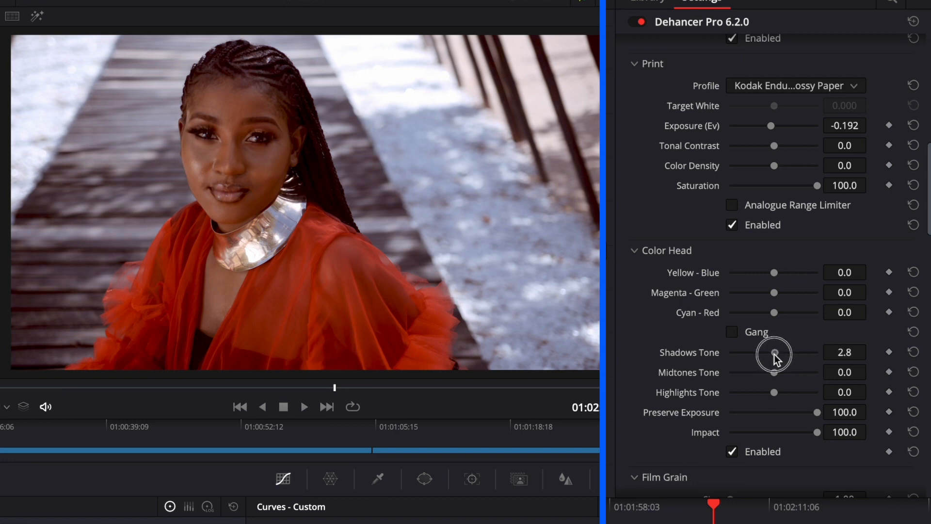
{"action": "left_click_drag", "start_coordinate": [774, 352], "coordinate": [782, 352]}
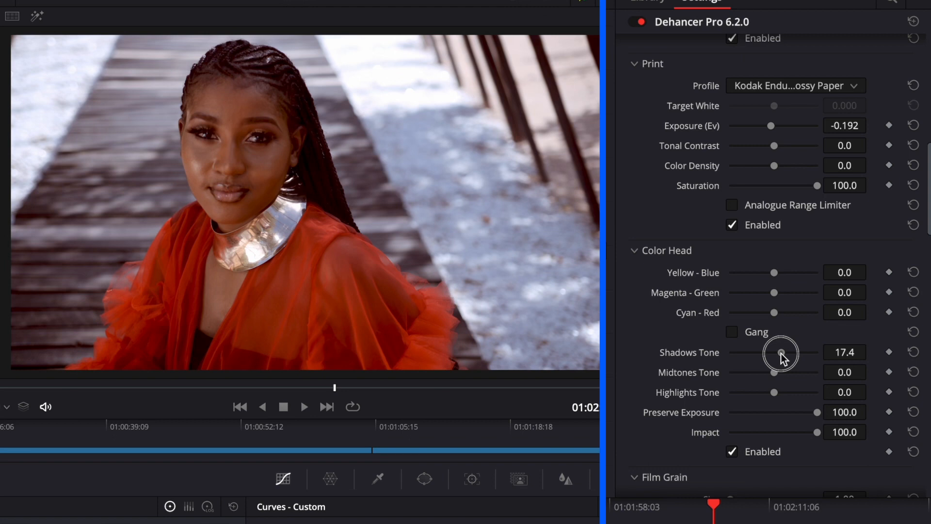
{"action": "left_click_drag", "start_coordinate": [781, 352], "coordinate": [762, 352]}
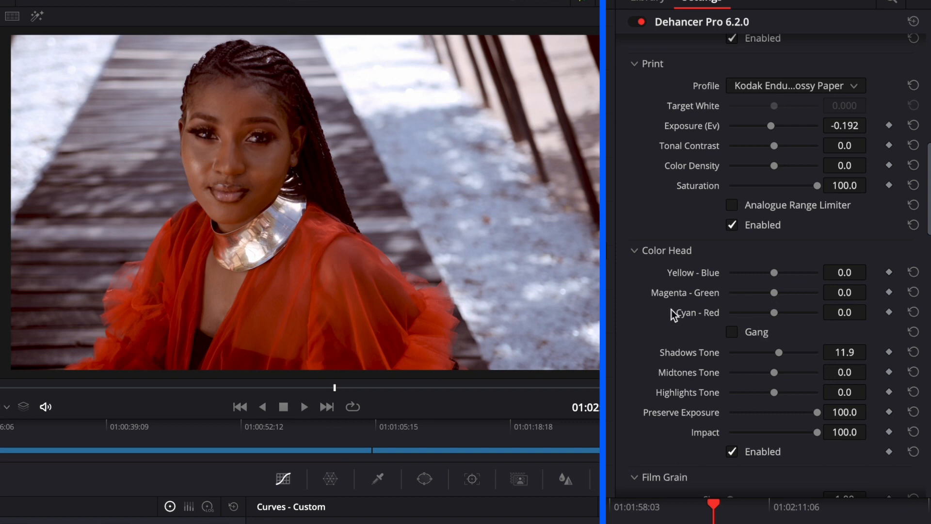
Fine-tune the Color Head Cyan–Red balance to -3.0
{"action": "left_click_drag", "start_coordinate": [774, 312], "coordinate": [766, 312]}
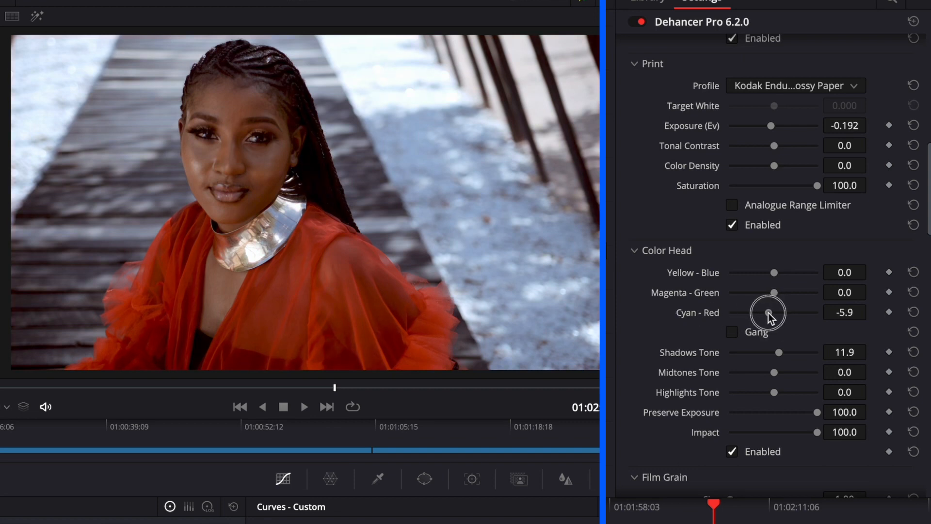
{"action": "left_click_drag", "start_coordinate": [772, 313], "coordinate": [766, 312]}
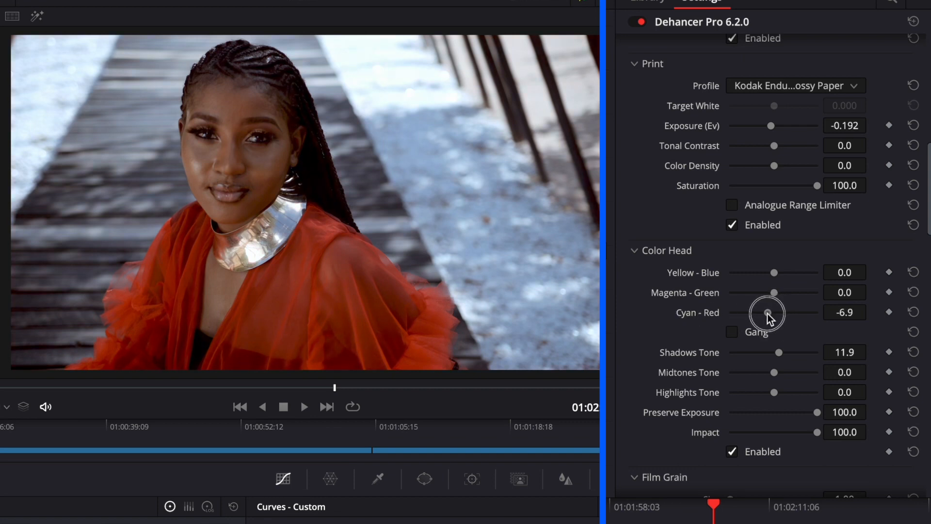
{"action": "left_click_drag", "start_coordinate": [767, 313], "coordinate": [773, 313]}
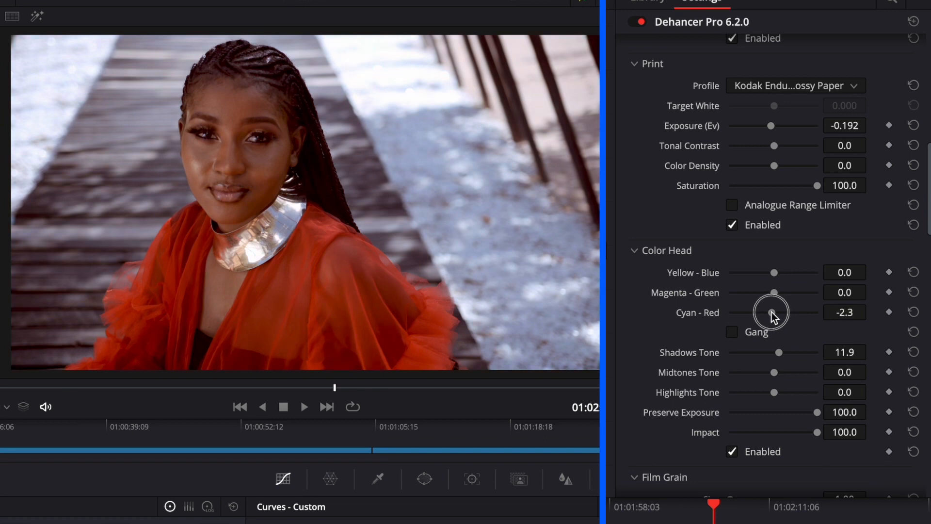
{"action": "left_click_drag", "start_coordinate": [772, 312], "coordinate": [771, 312]}
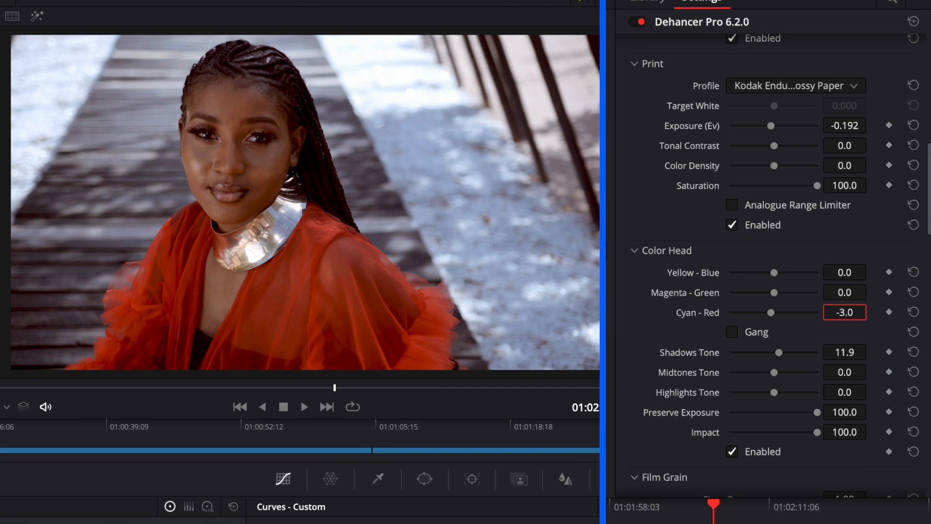
{"action": "mouse_move", "coordinate": [778, 169]}
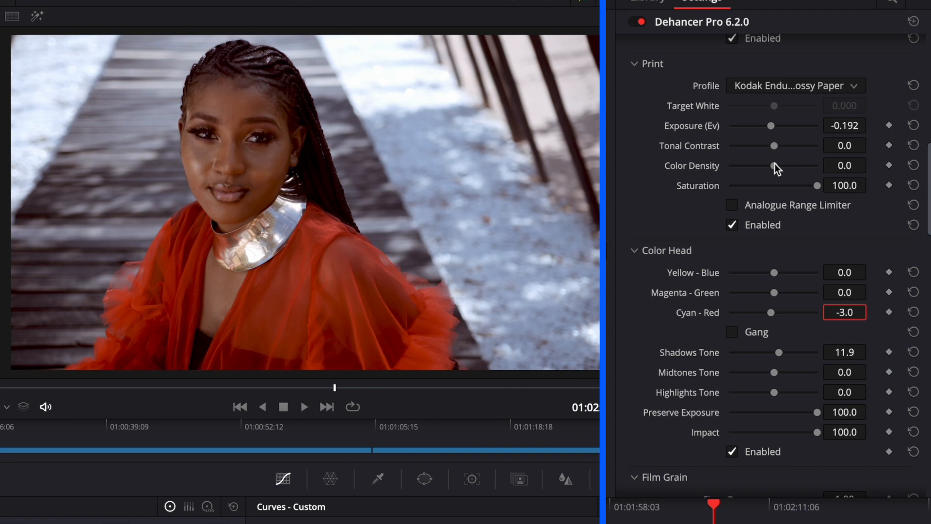
Push print Color Density to 100.0 and scrub the playhead back to an earlier frame
{"action": "left_click_drag", "start_coordinate": [775, 165], "coordinate": [831, 165]}
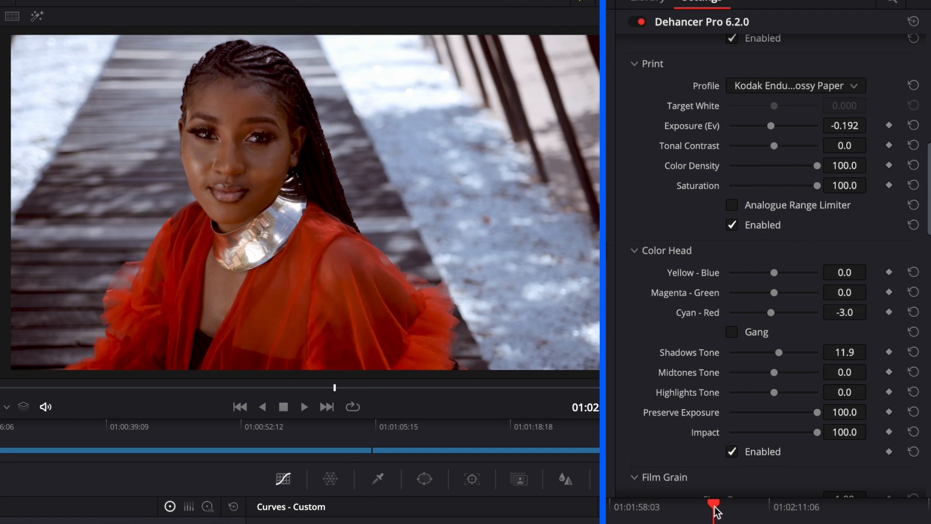
{"action": "left_click_drag", "start_coordinate": [710, 508], "coordinate": [621, 508]}
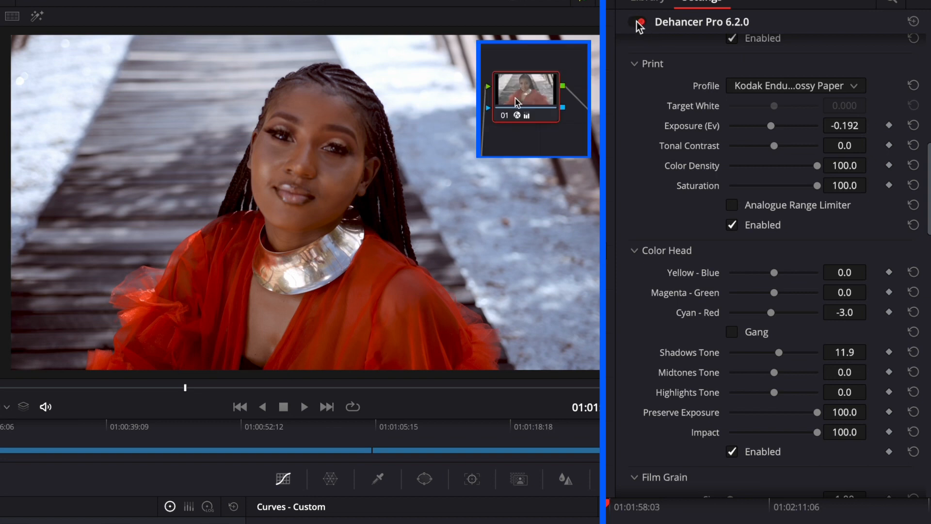
Bypass and re-enable the Dehancer grade for a before/after check, then scrub to a later shot
{"action": "left_click", "coordinate": [639, 22]}
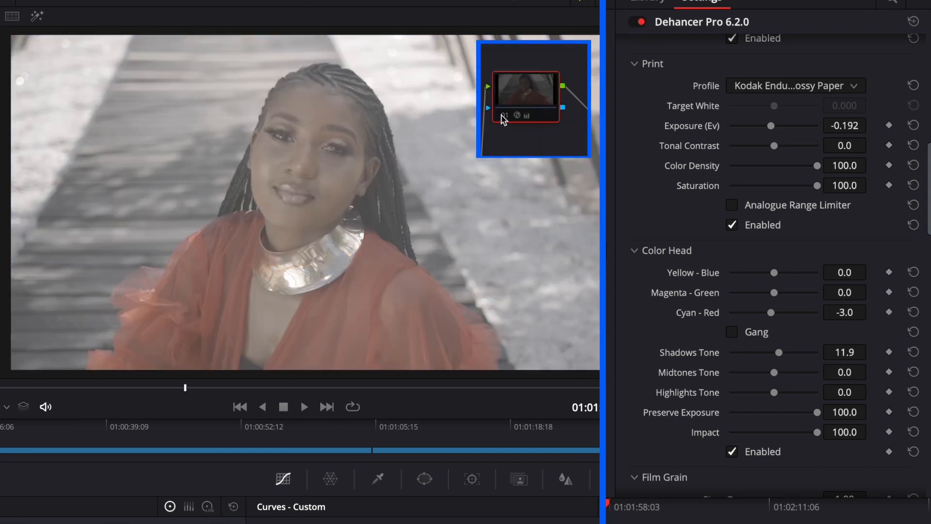
{"action": "left_click", "coordinate": [637, 22]}
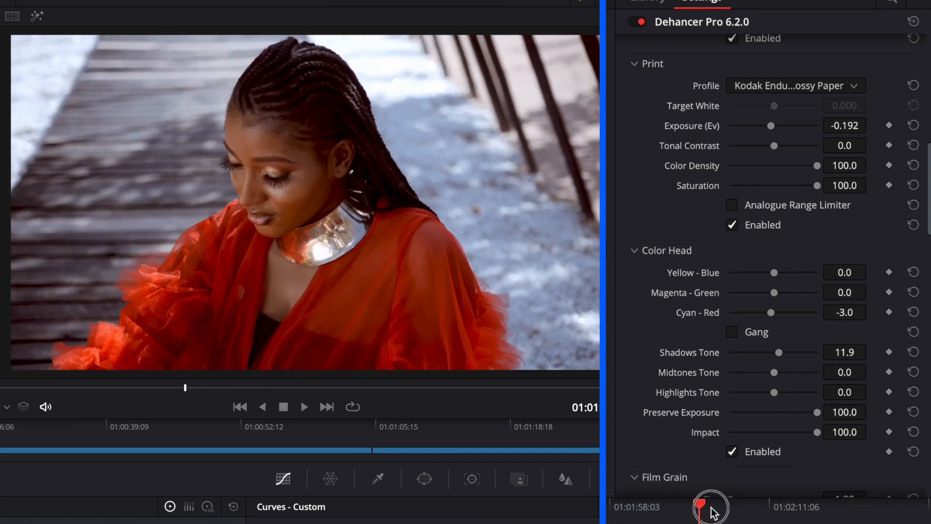
{"action": "left_click_drag", "start_coordinate": [711, 506], "coordinate": [865, 506]}
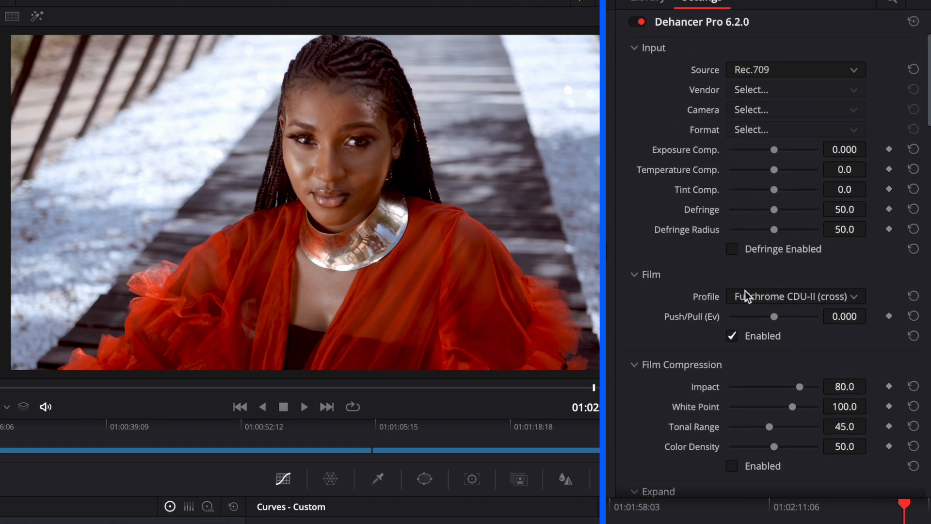
Audition the Fujichrome Provia 100F, Velvia 100 and Velvia 50 film profiles in Dehancer
{"action": "left_click", "coordinate": [795, 296]}
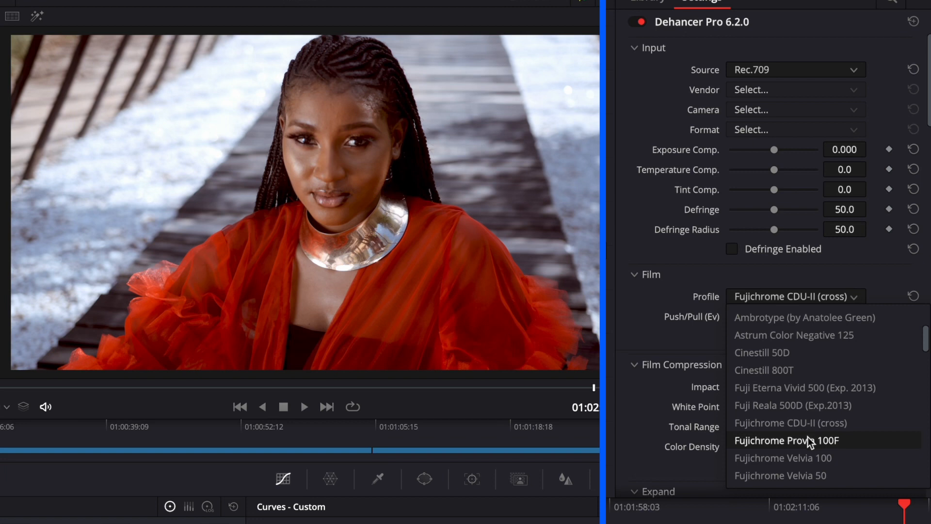
{"action": "left_click", "coordinate": [787, 441]}
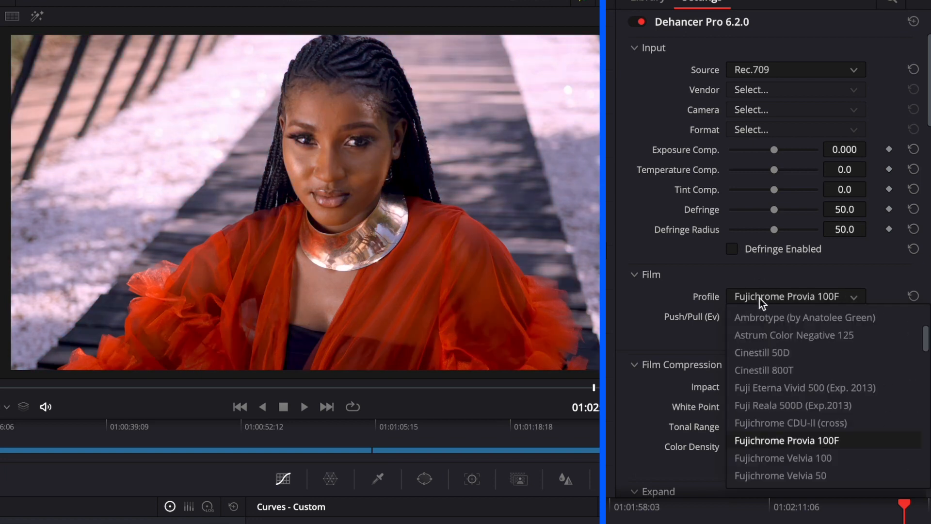
{"action": "left_click", "coordinate": [782, 458]}
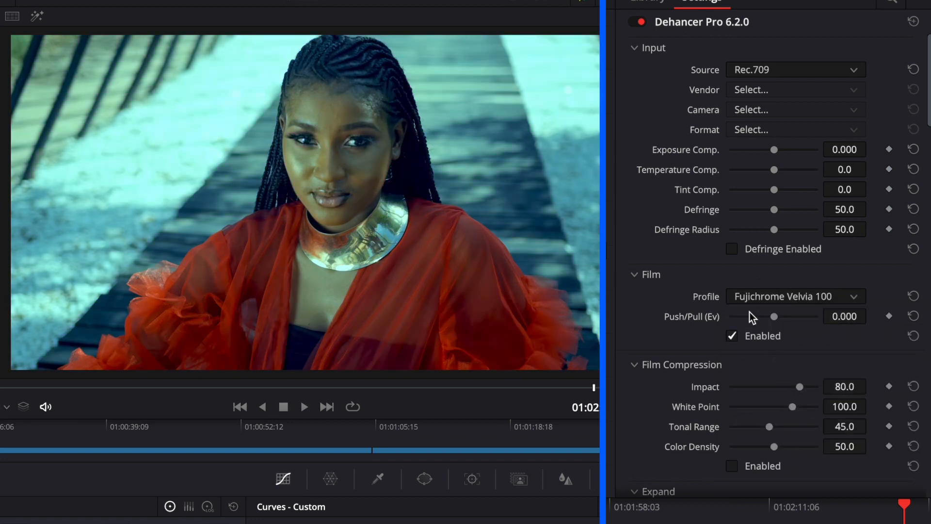
{"action": "left_click", "coordinate": [795, 297]}
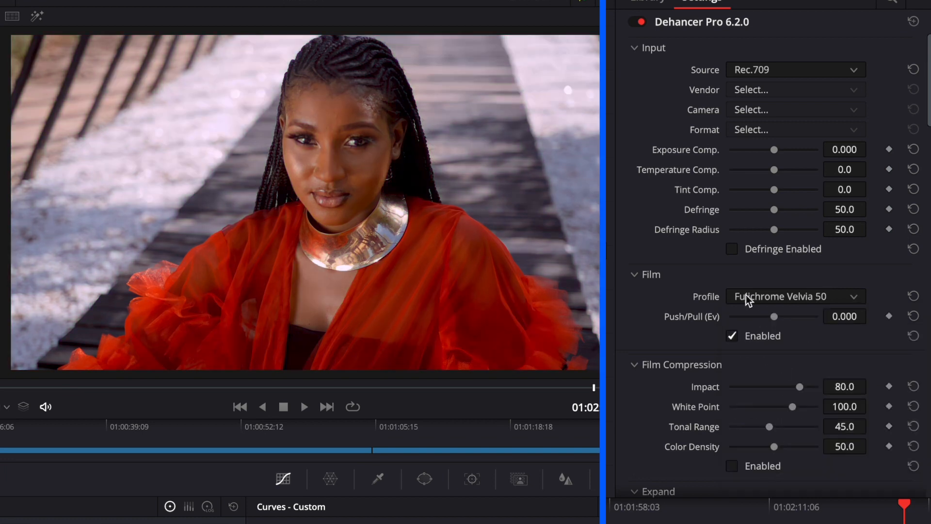
{"action": "left_click", "coordinate": [796, 297]}
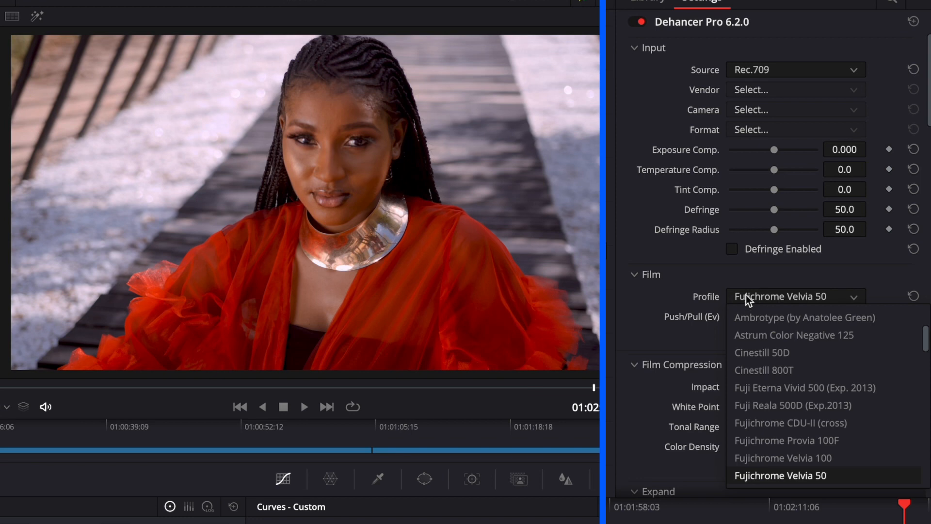
{"action": "mouse_move", "coordinate": [774, 480]}
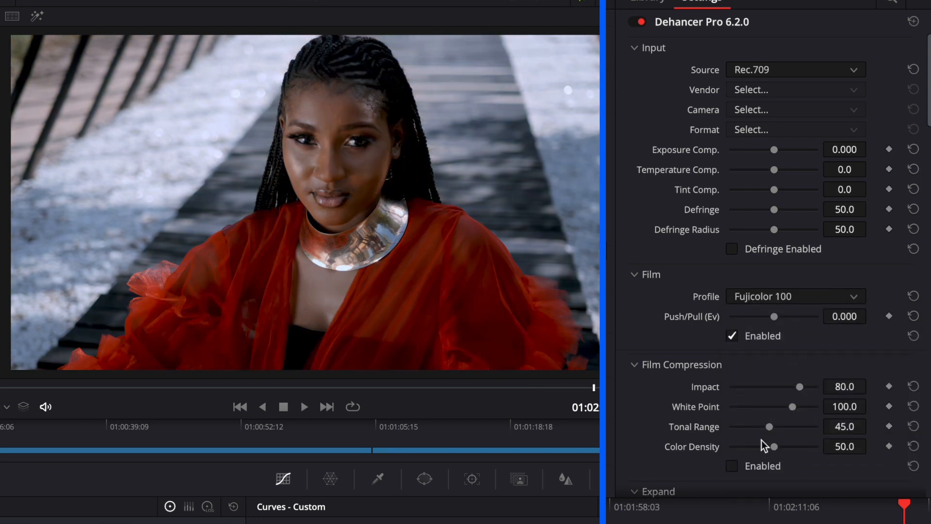
Choose the Fujicolor C200 film profile, then browse the profile list again
{"action": "left_click", "coordinate": [796, 297]}
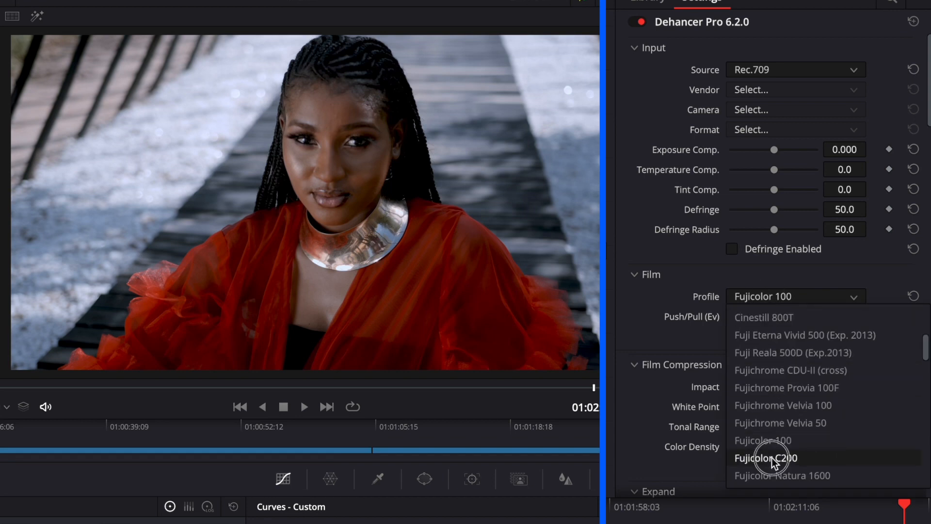
{"action": "left_click", "coordinate": [769, 458]}
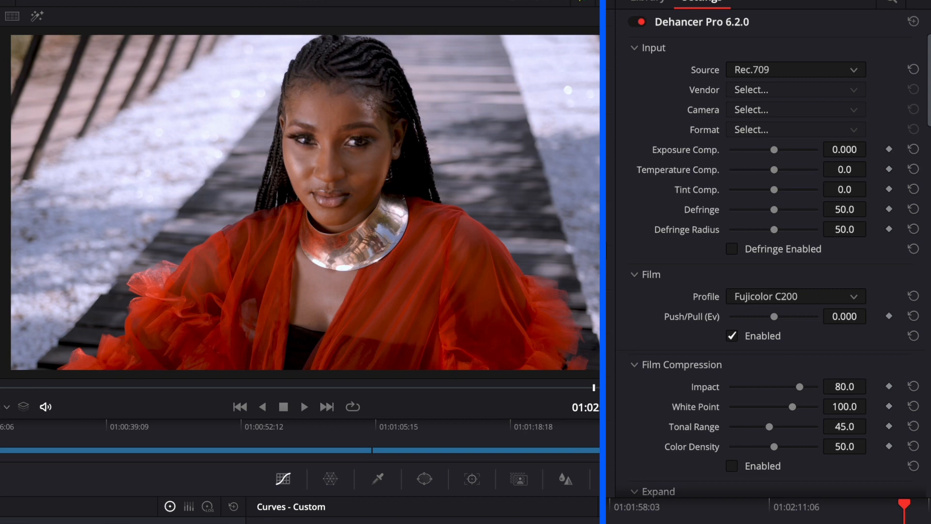
{"action": "left_click", "coordinate": [795, 288]}
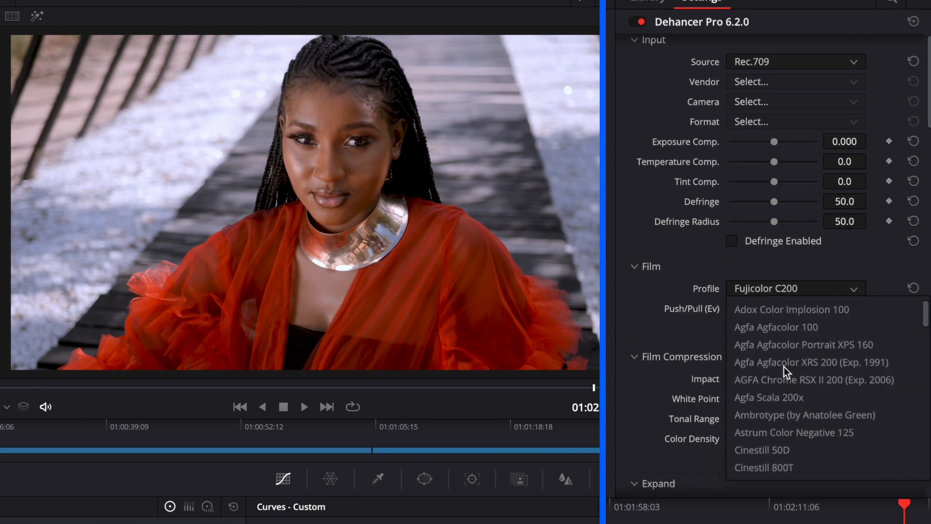
{"action": "scroll", "scroll_direction": "down", "scroll_amount": 3}
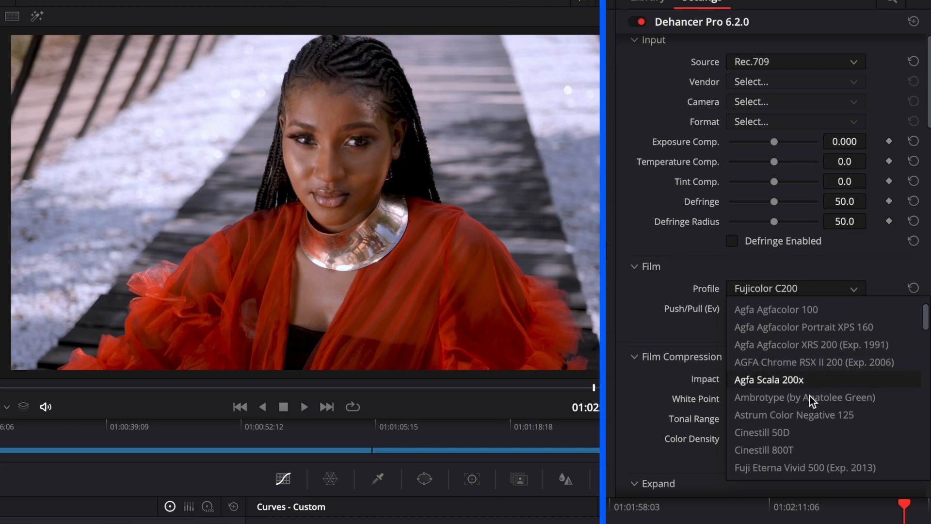